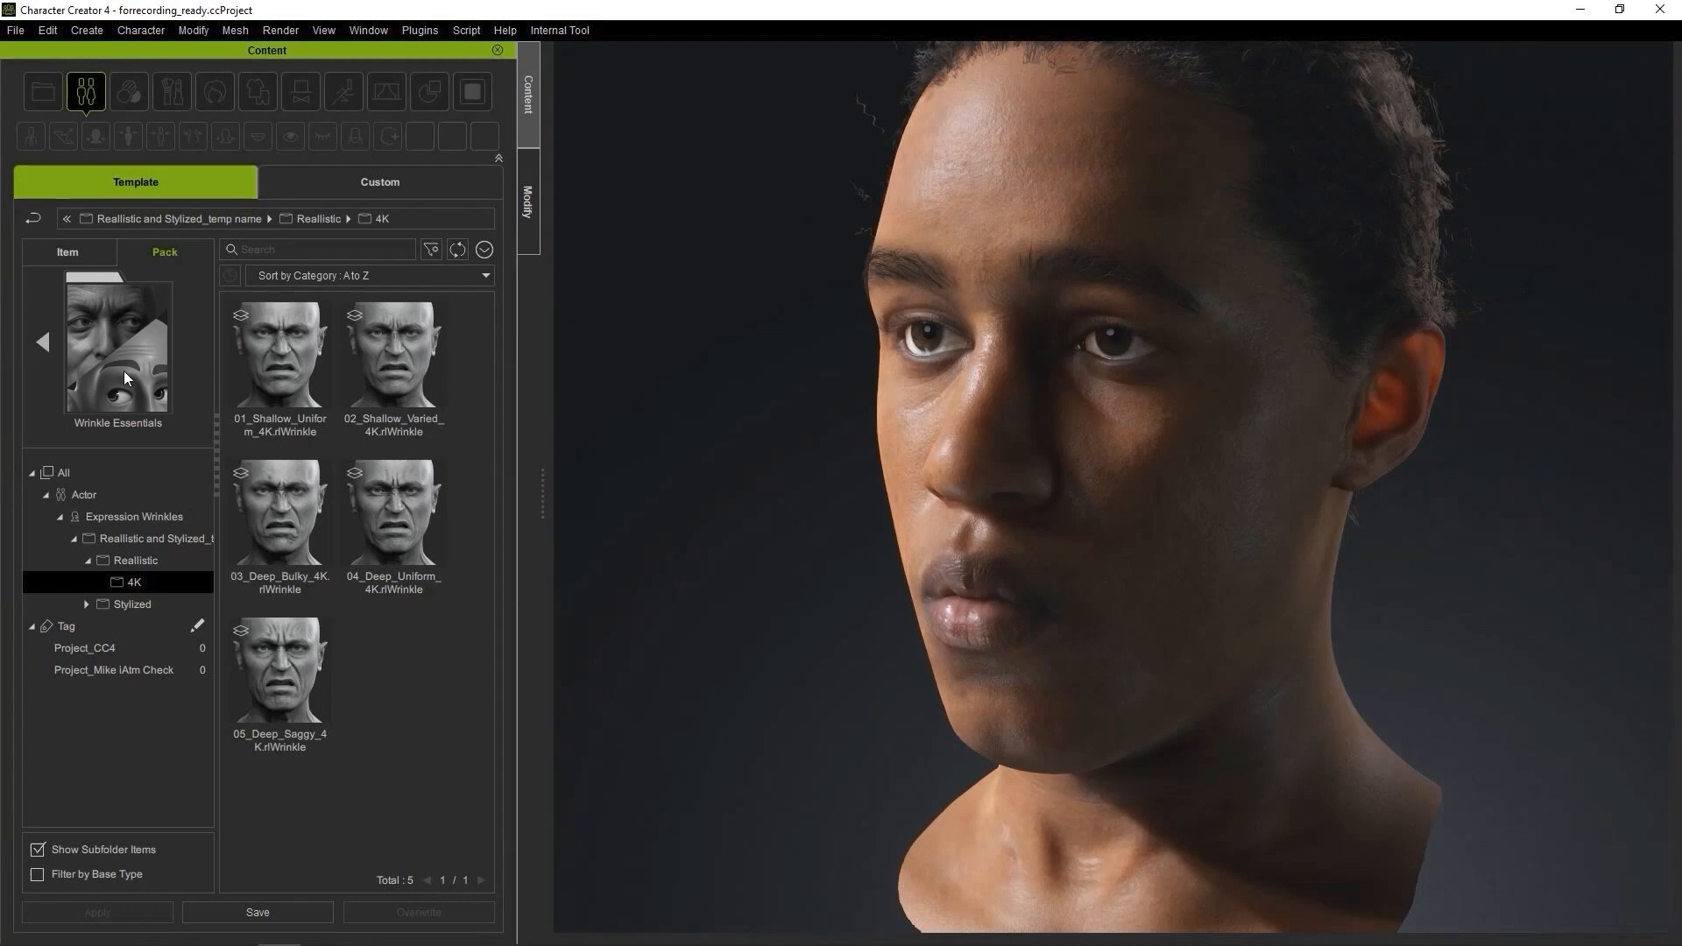
{"action": "mouse_move", "coordinate": [155, 379]}
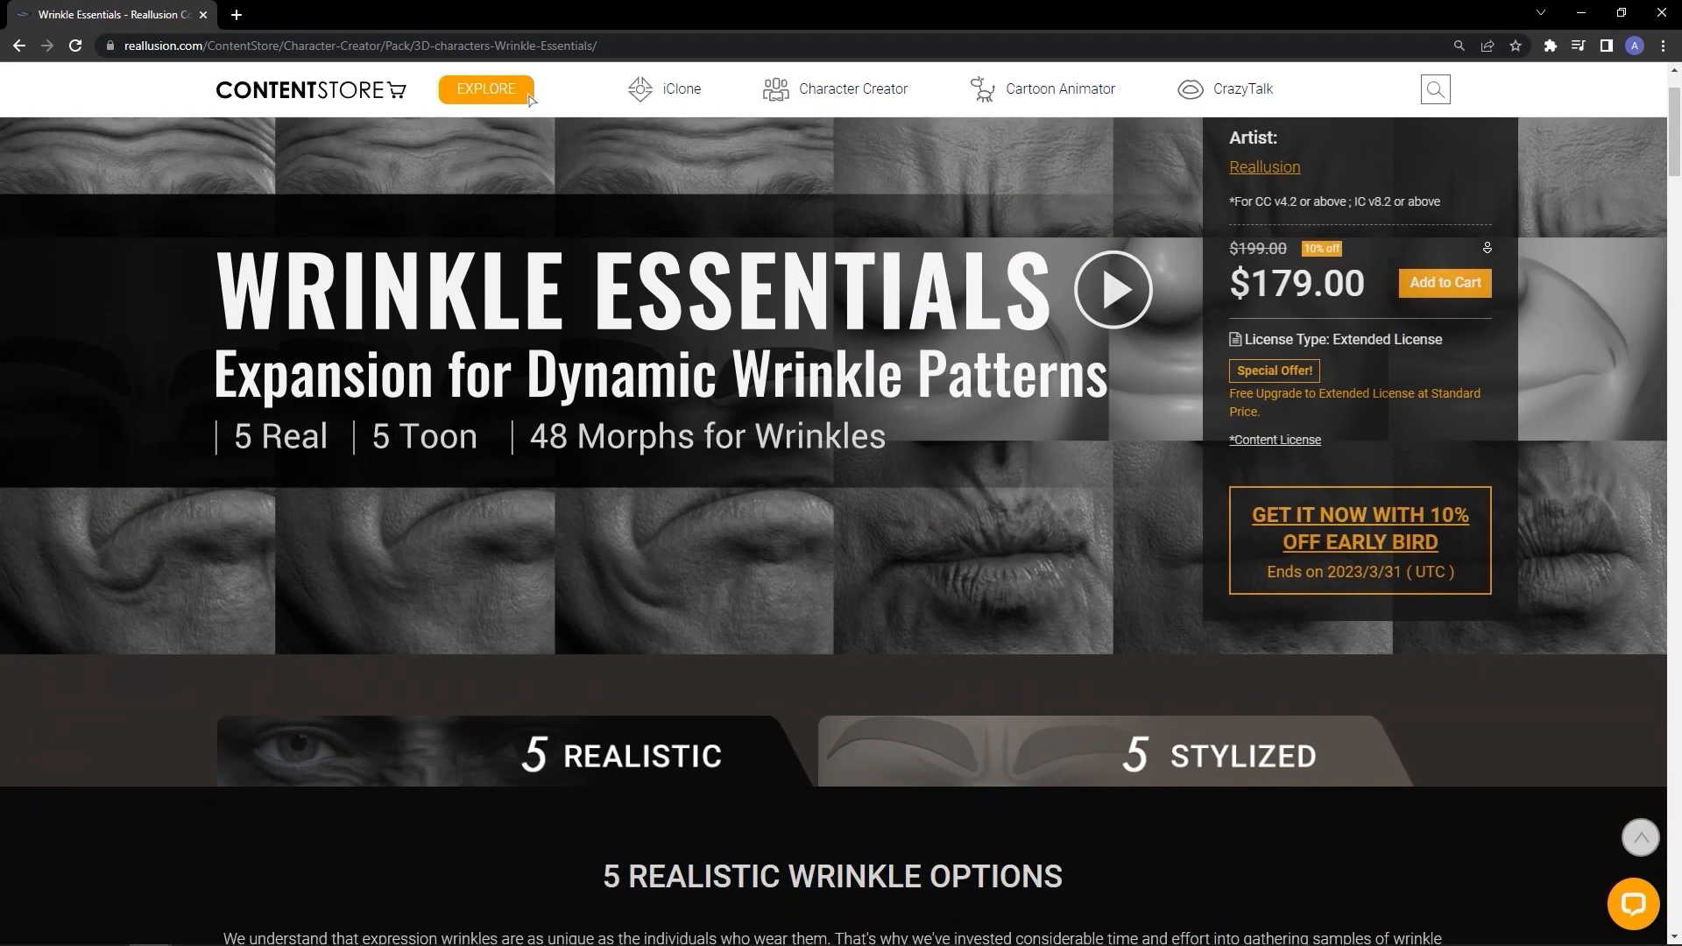
- Scroll the Wrinkle Essentials page down to its 5 Realistic Wrinkle Options section
{"action": "scroll", "scroll_direction": "down", "scroll_amount": 3}
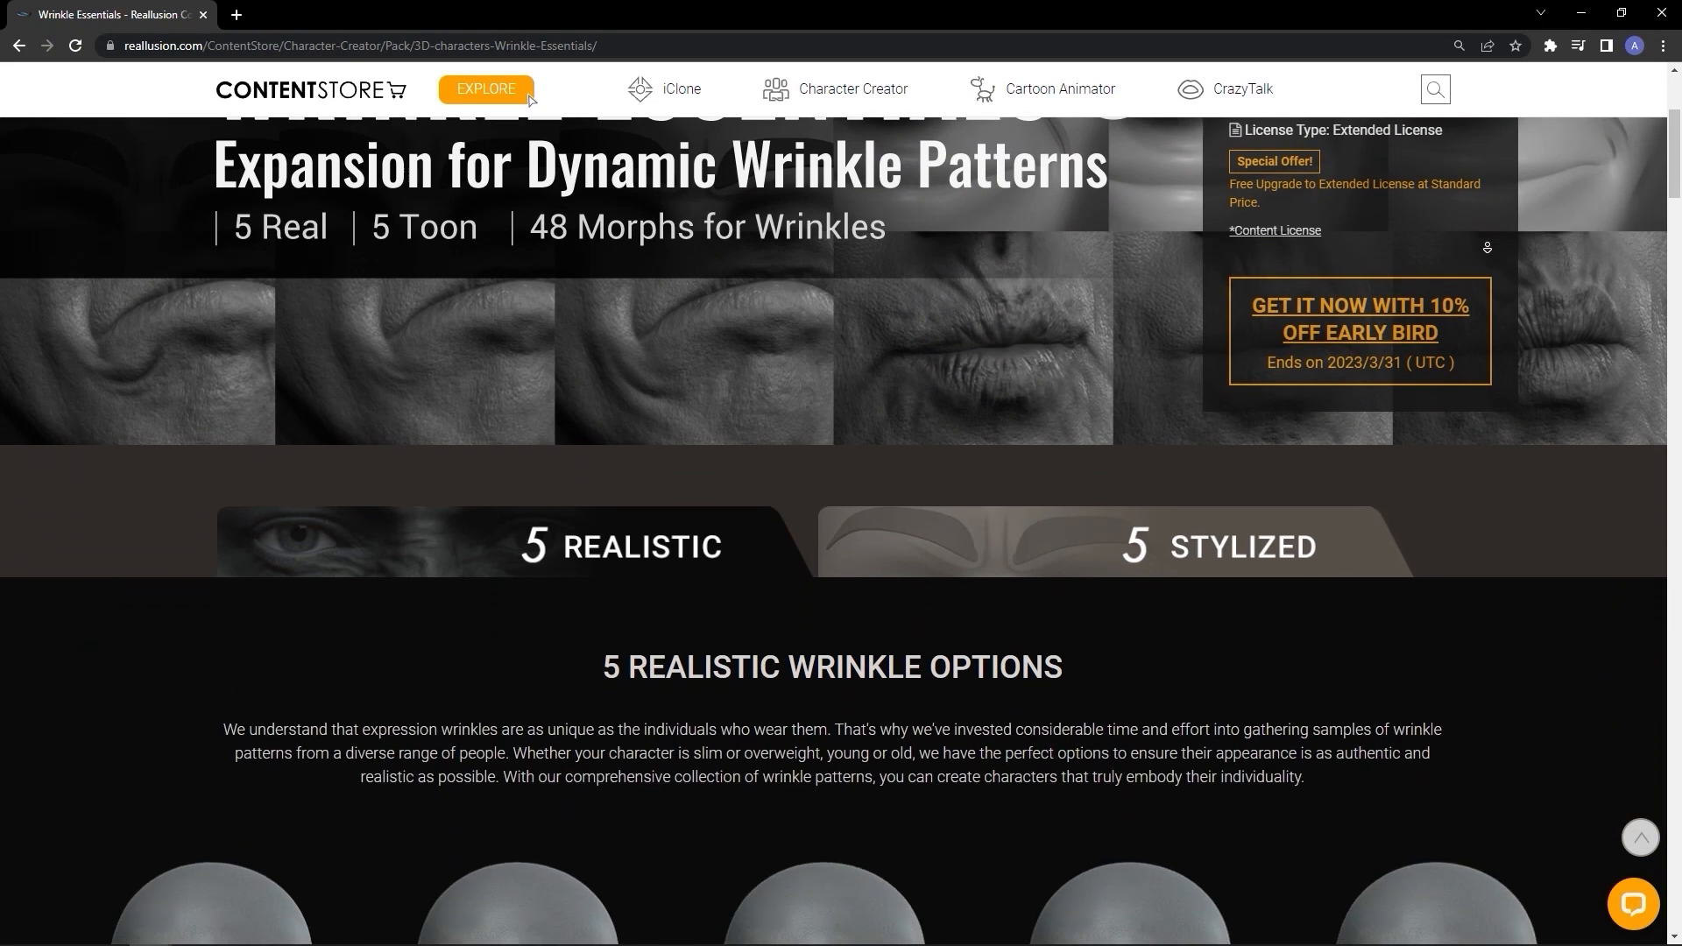
{"action": "scroll", "scroll_direction": "down", "scroll_amount": 3}
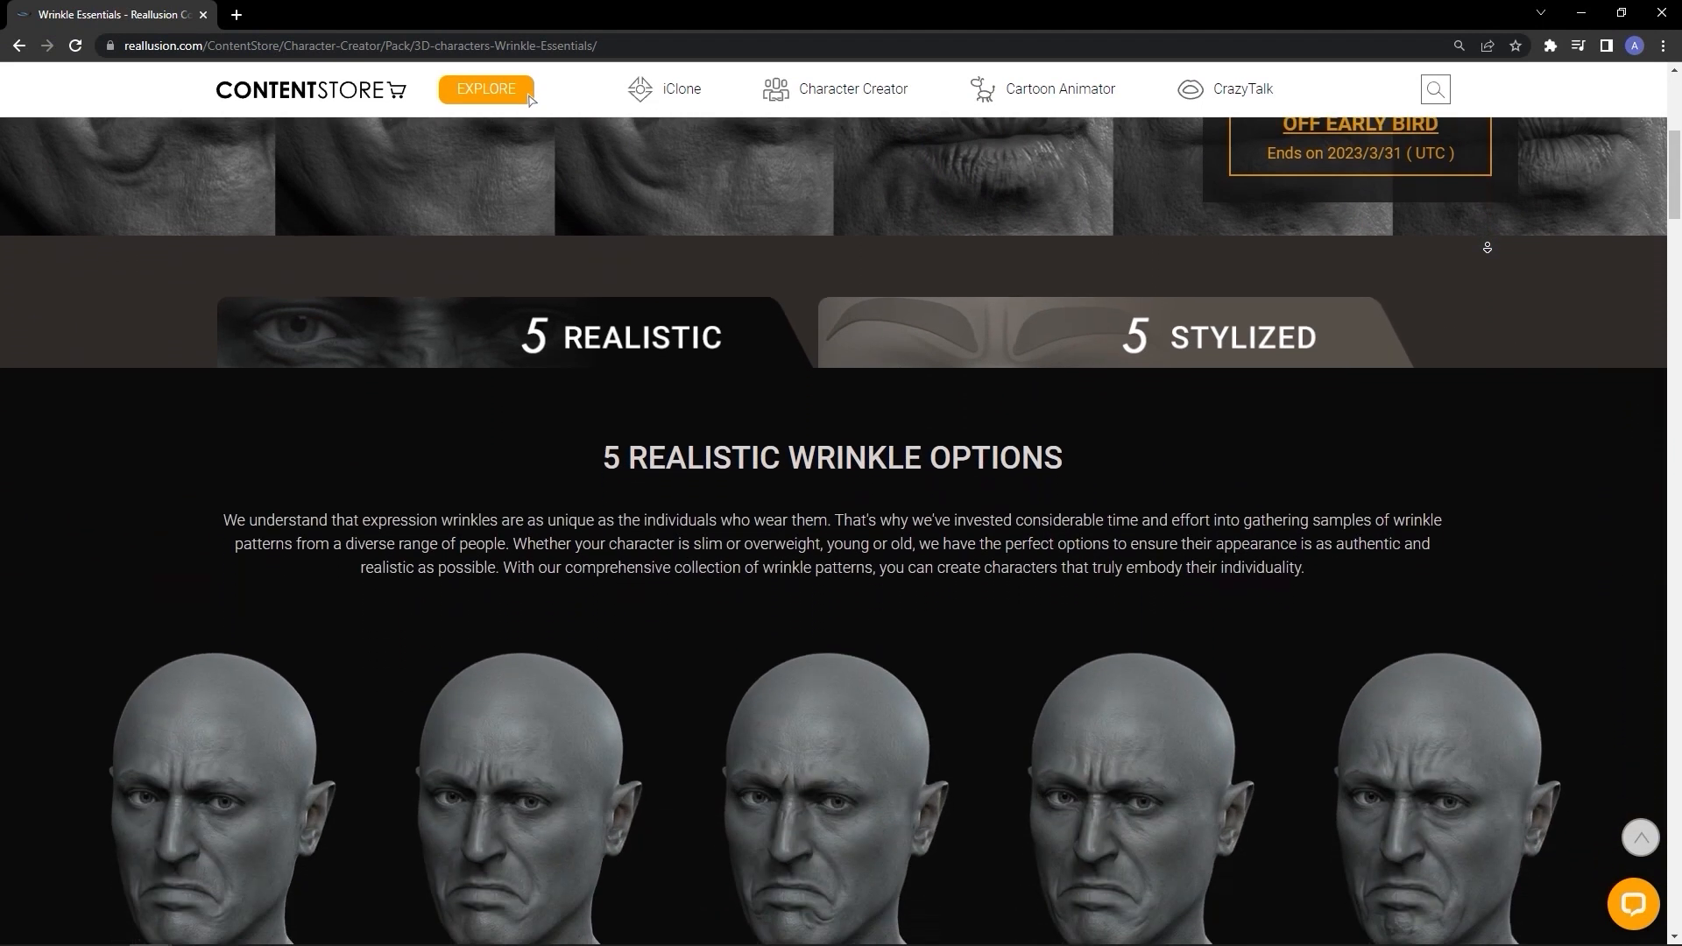
{"action": "scroll", "scroll_direction": "down", "scroll_amount": 3}
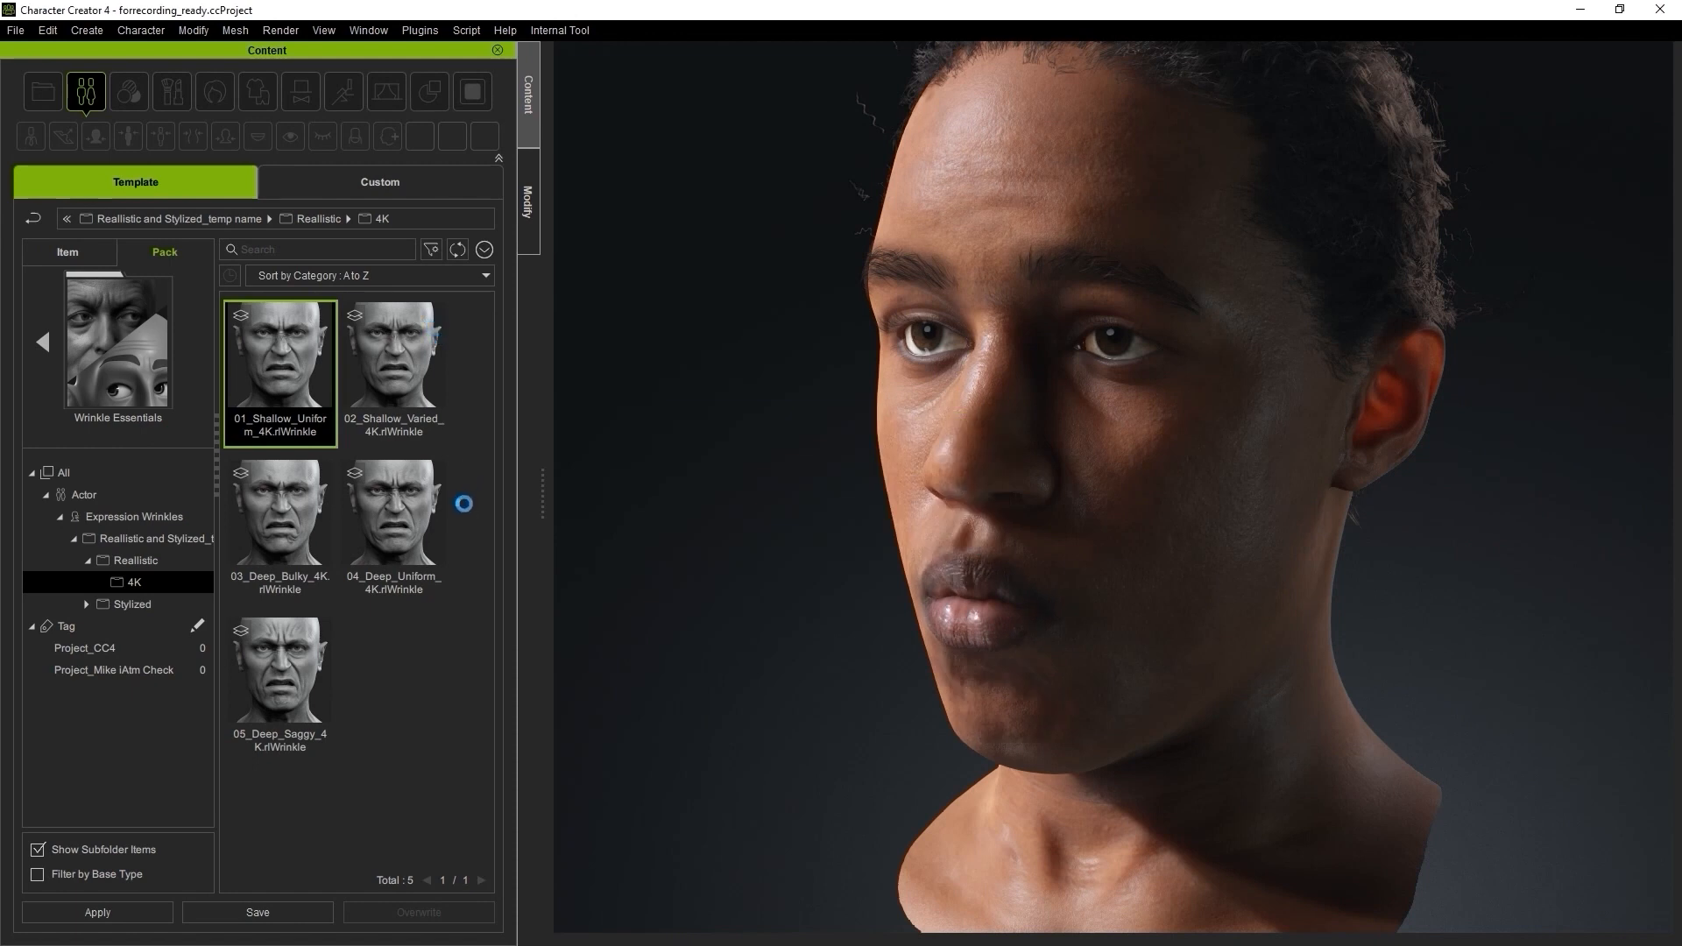
- Apply 04_Deep_Uniform_4K to inspect the lips, then apply 01_Shallow_Uniform_4K instead
{"action": "double_click", "coordinate": [395, 514]}
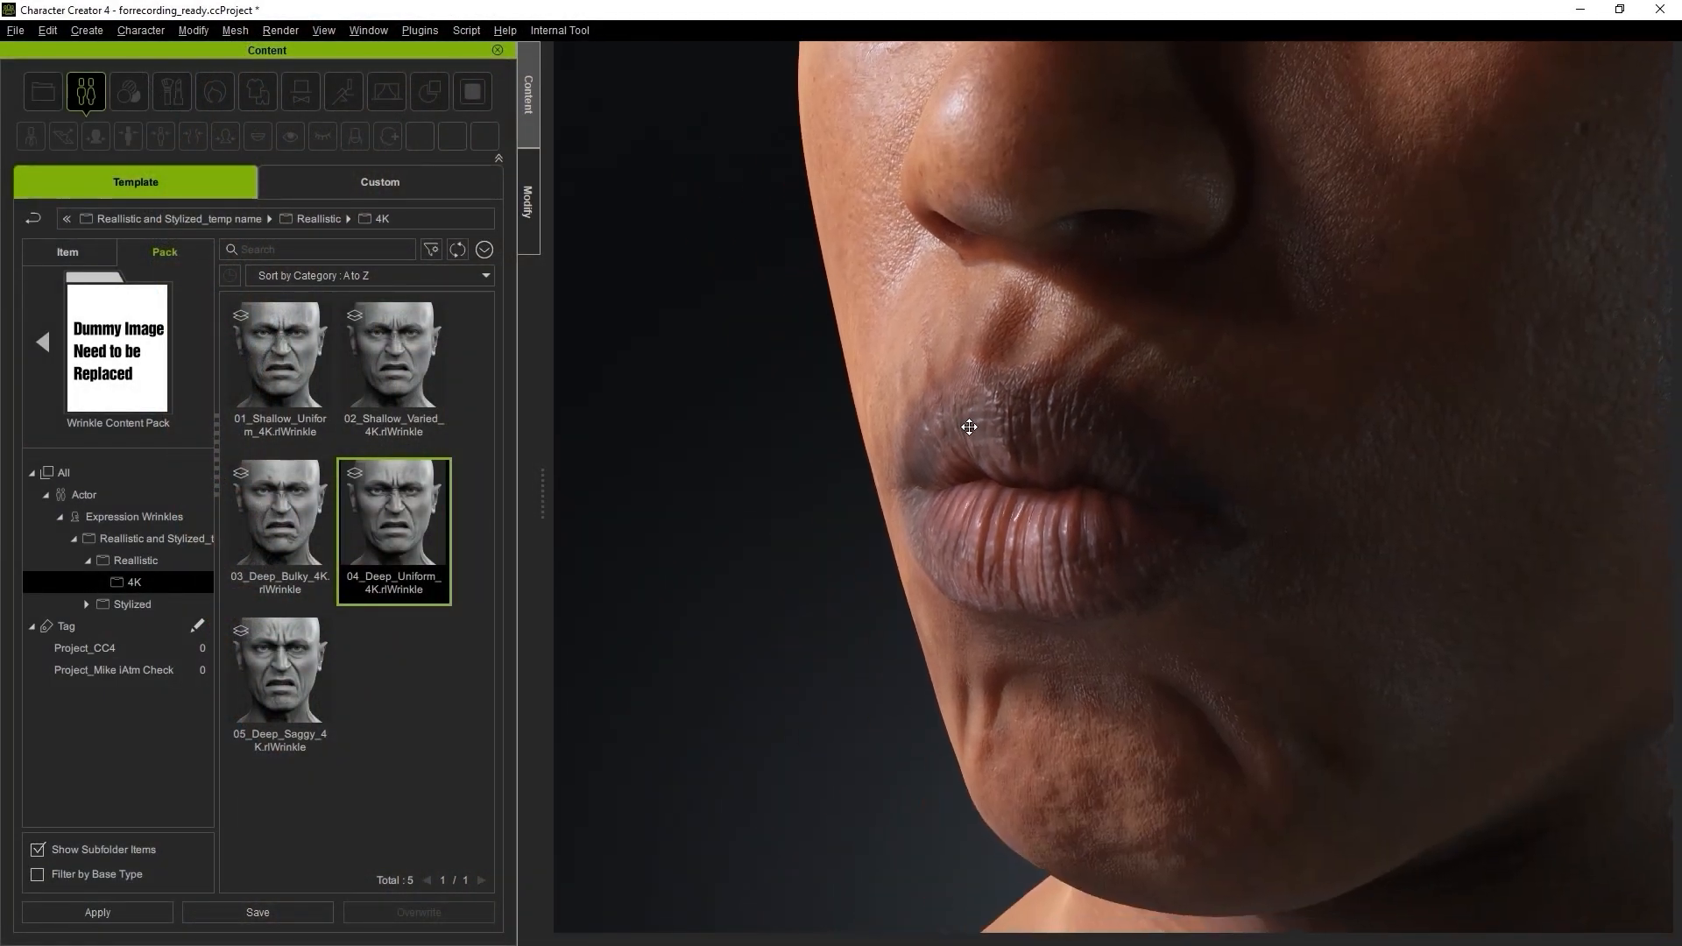
{"action": "left_click", "coordinate": [278, 357]}
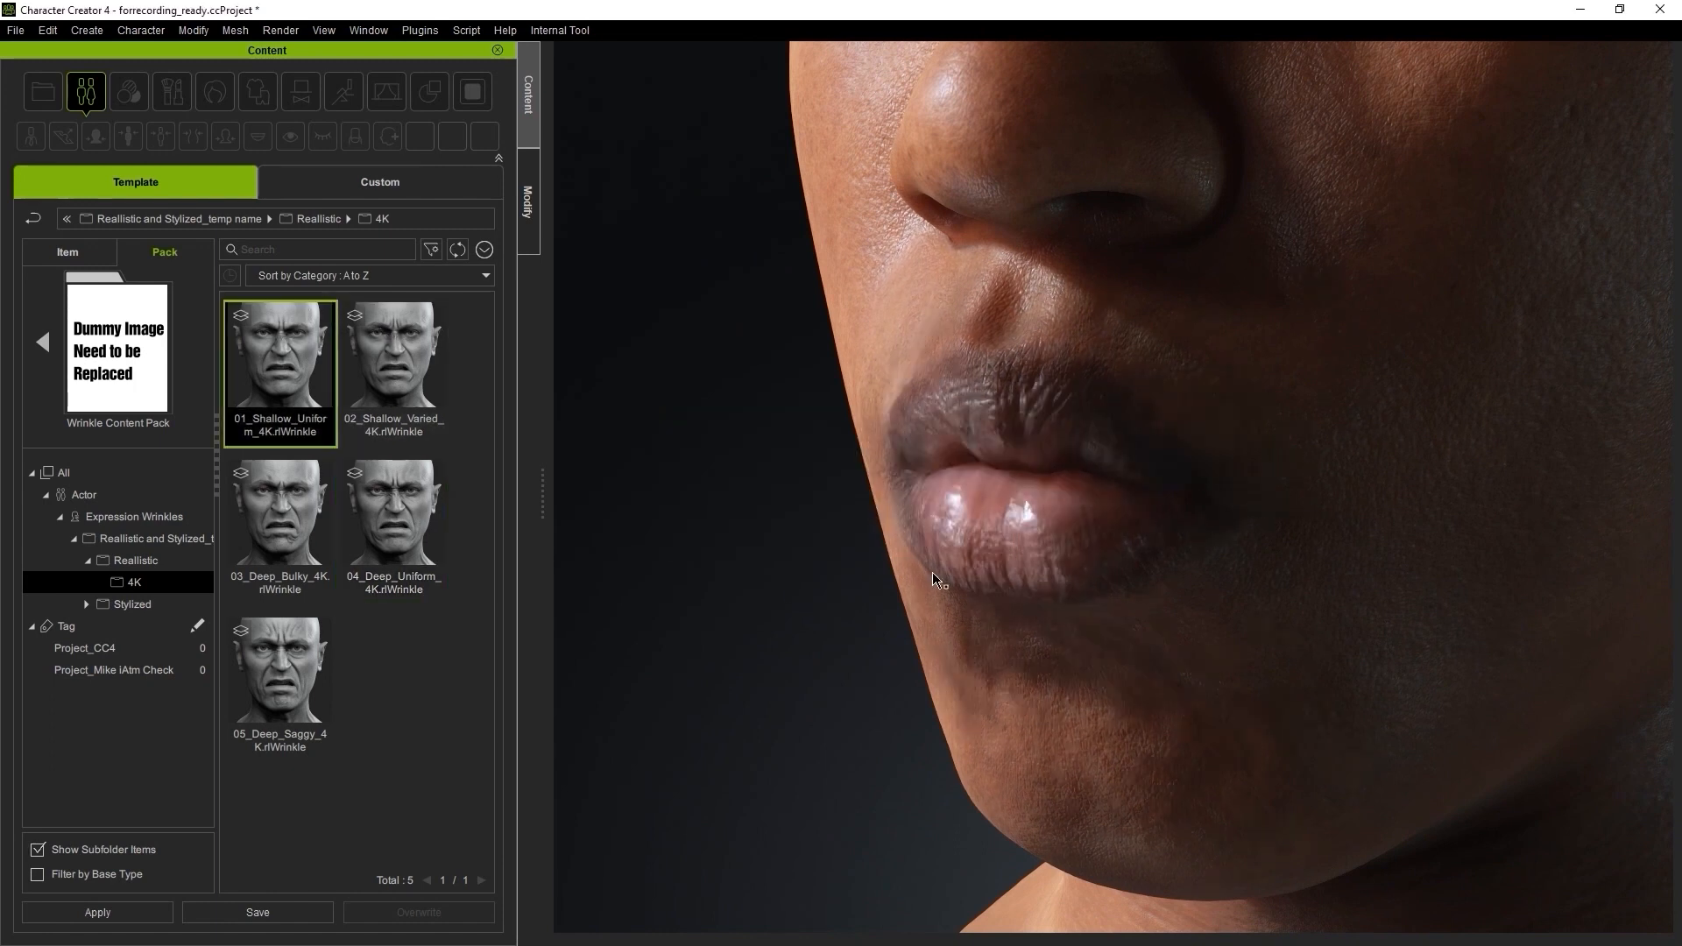
{"action": "mouse_move", "coordinate": [1223, 435]}
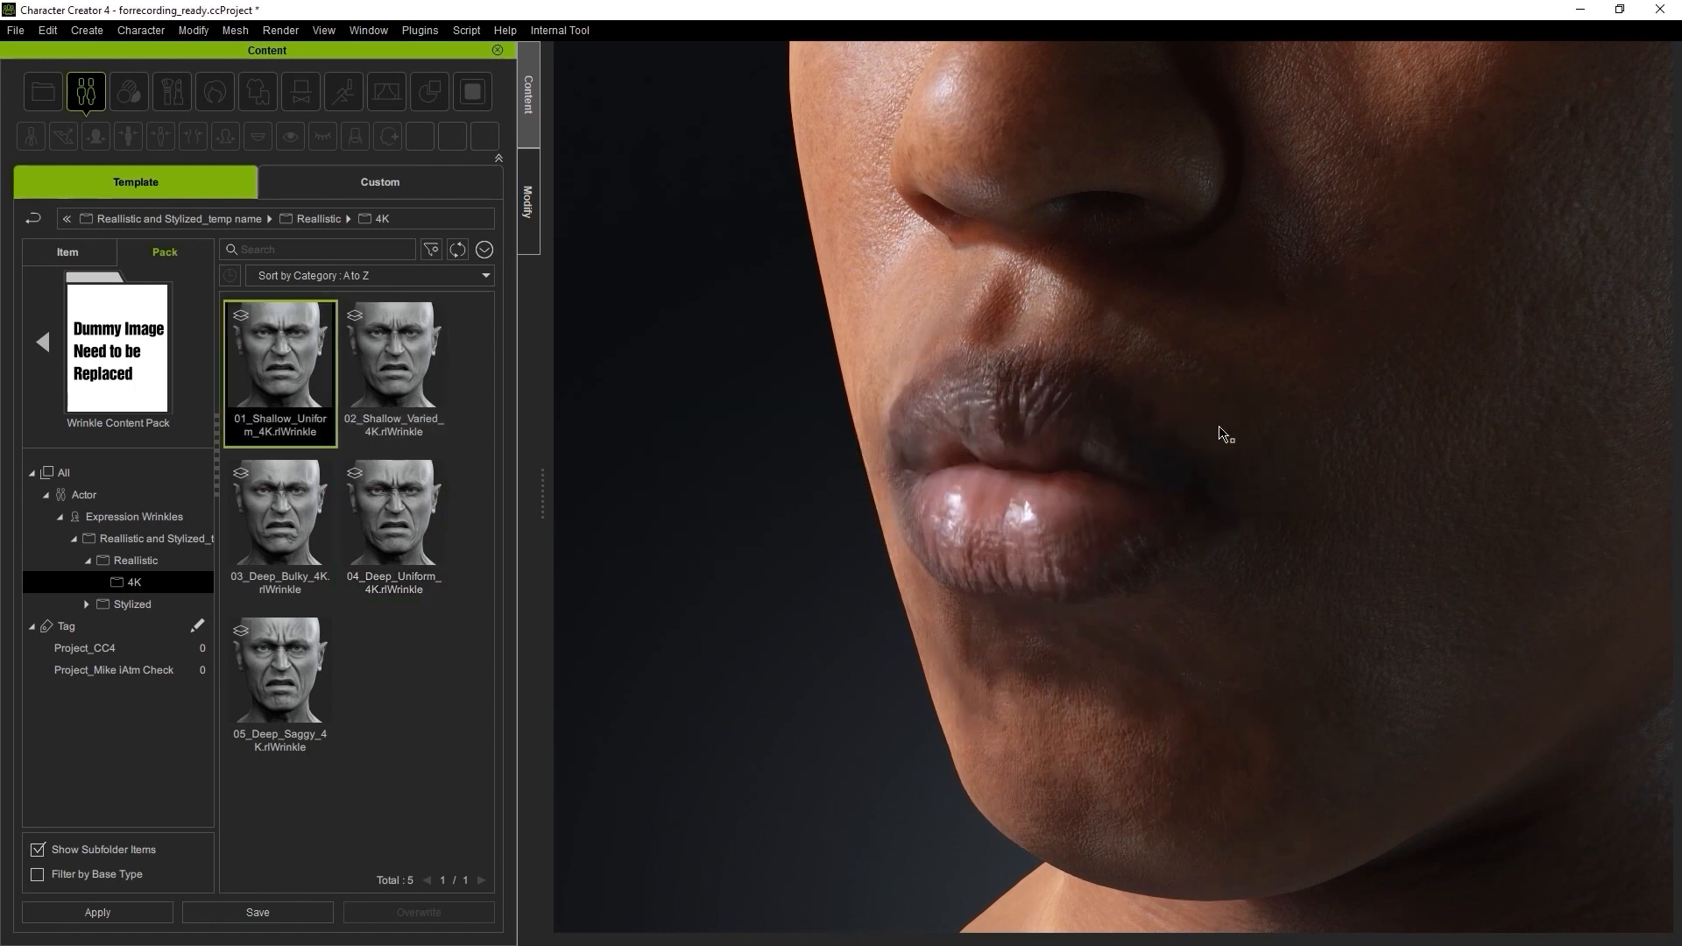
{"action": "left_click", "coordinate": [528, 203]}
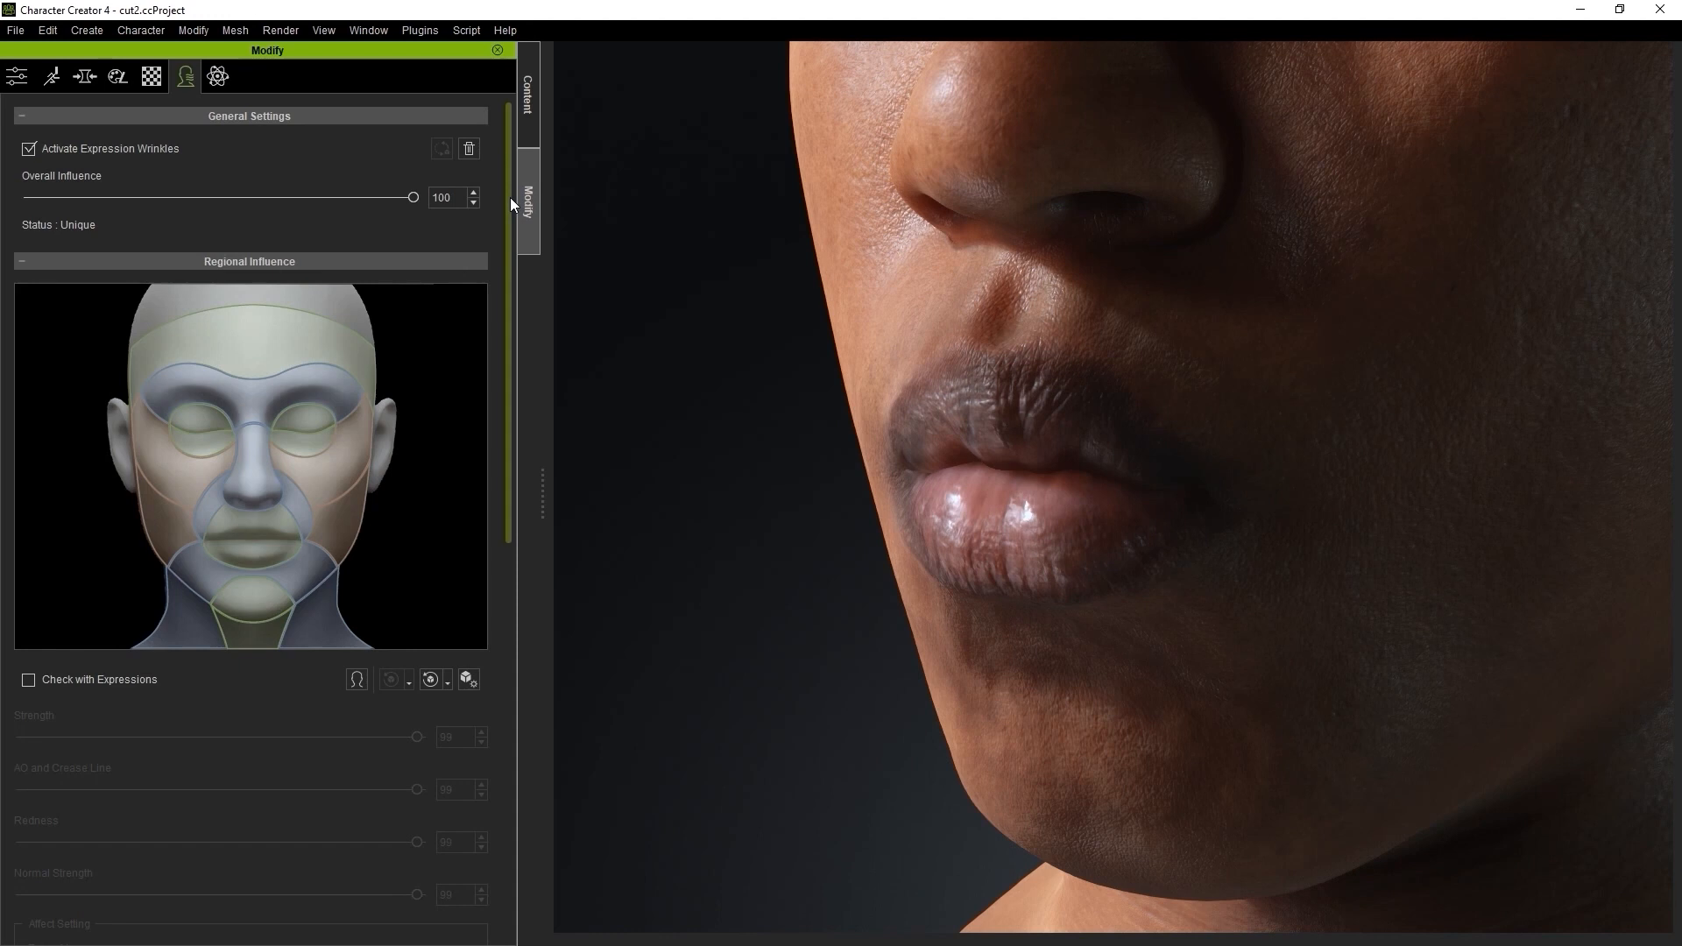
- Save All Source Maps for Shallow Uniform into the Wrinkle Maps > Shallow Uniform folder
{"action": "scroll", "scroll_direction": "down", "scroll_amount": 3}
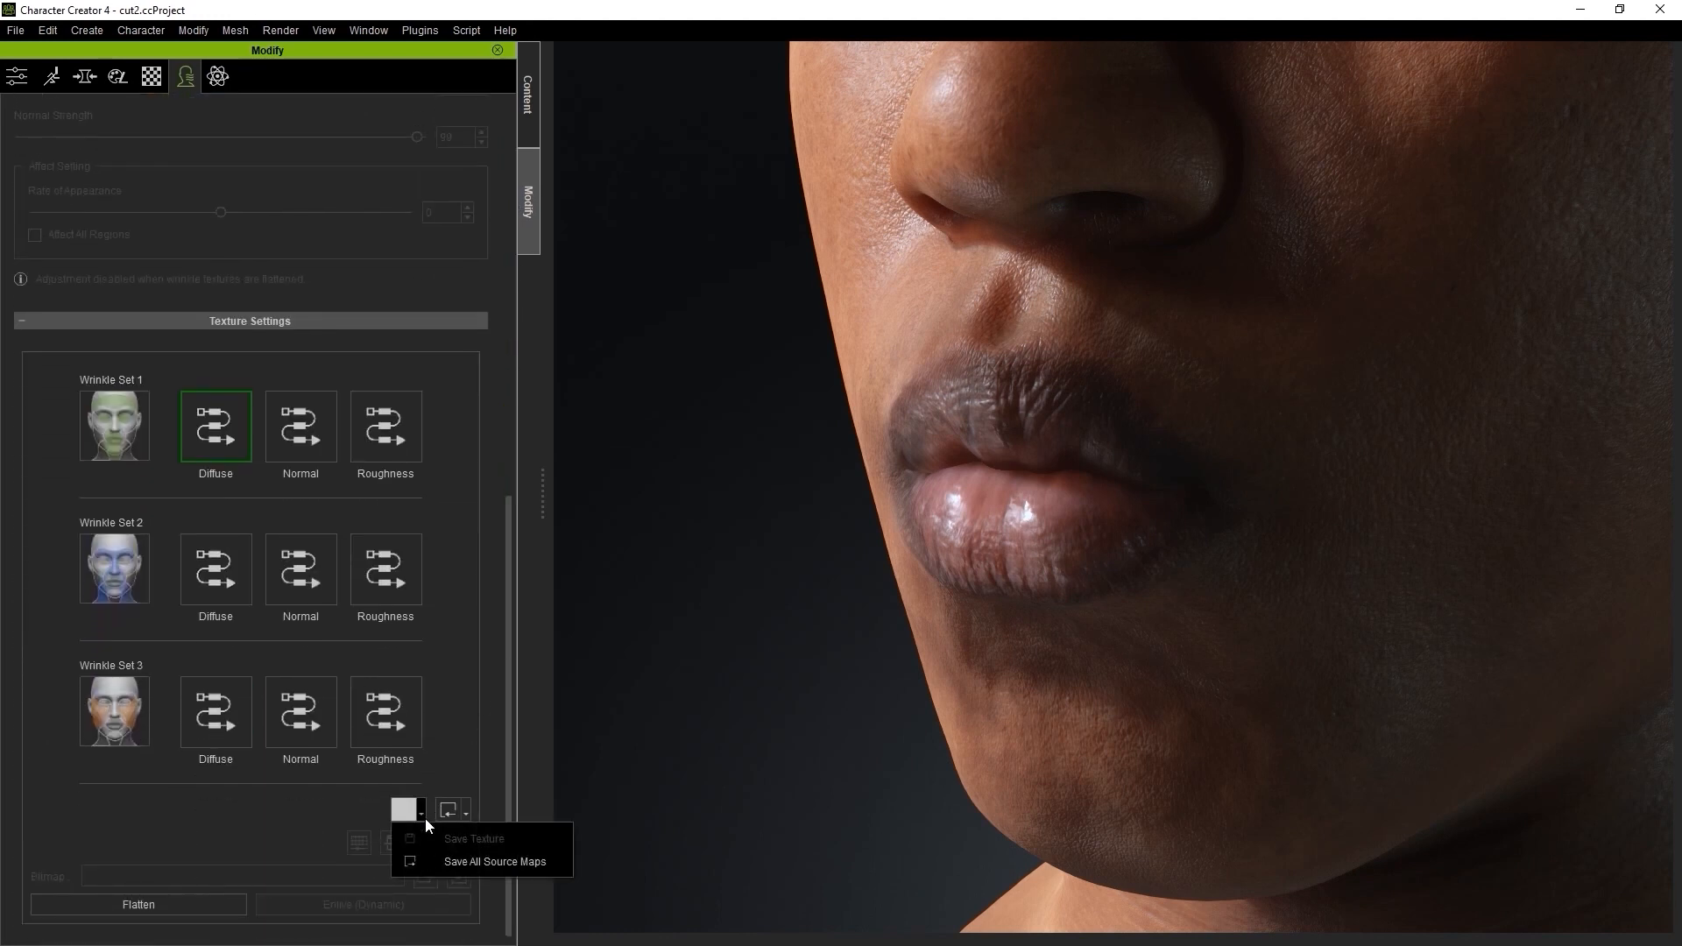
{"action": "mouse_move", "coordinate": [494, 862]}
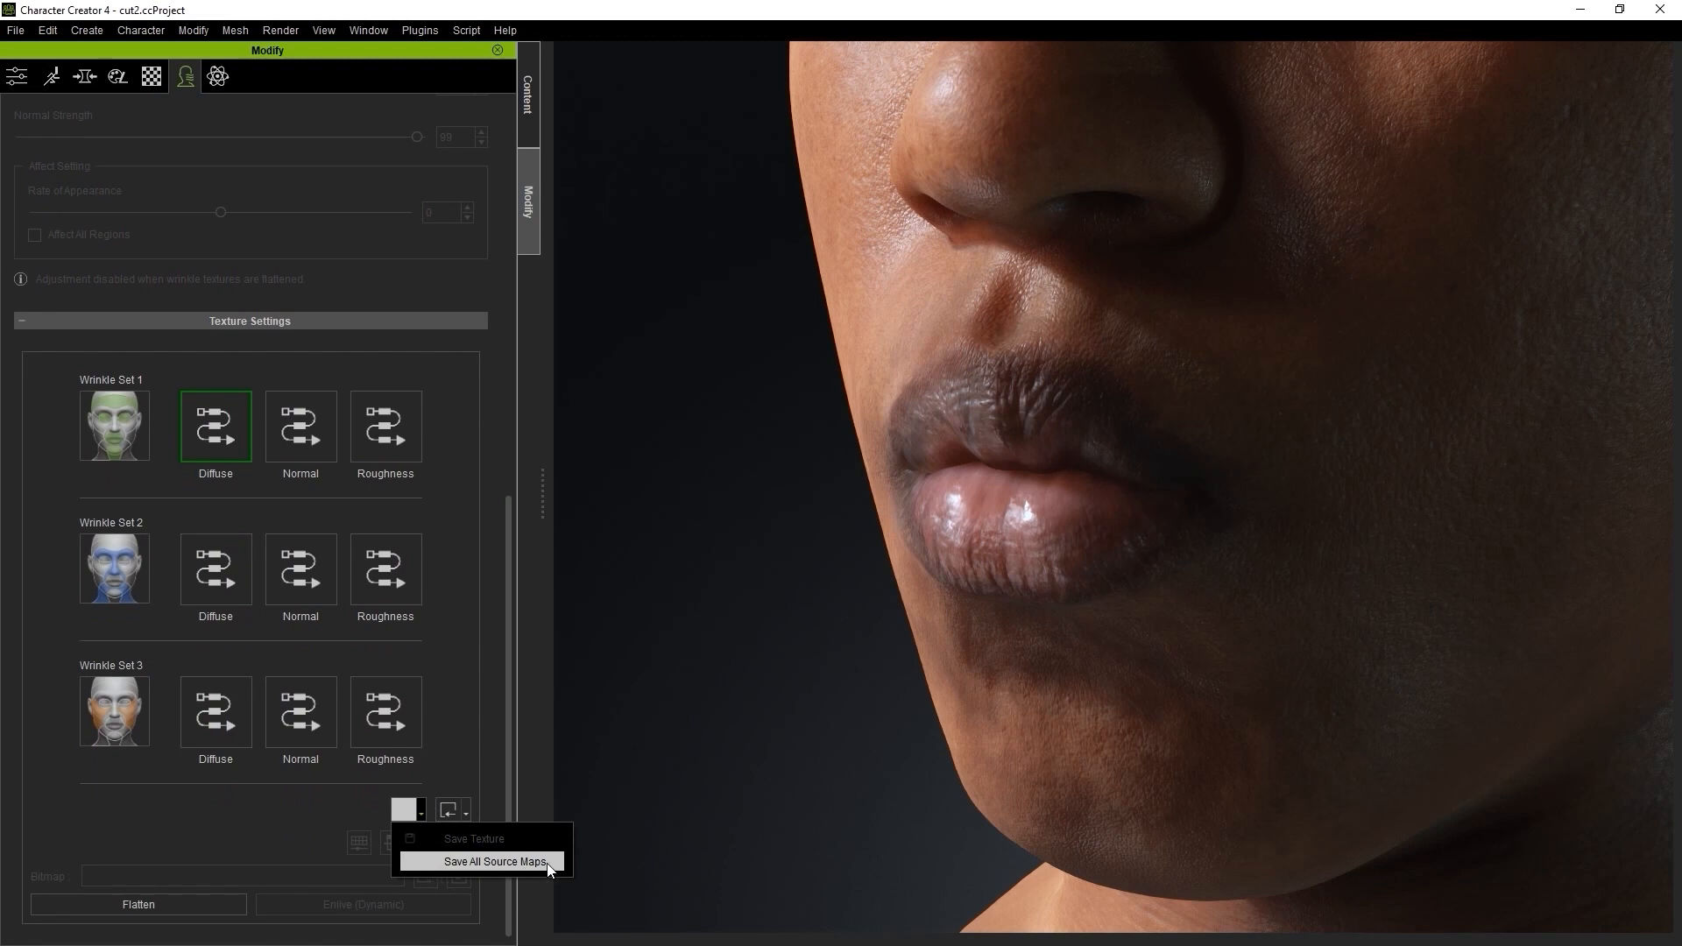
{"action": "left_click", "coordinate": [491, 862]}
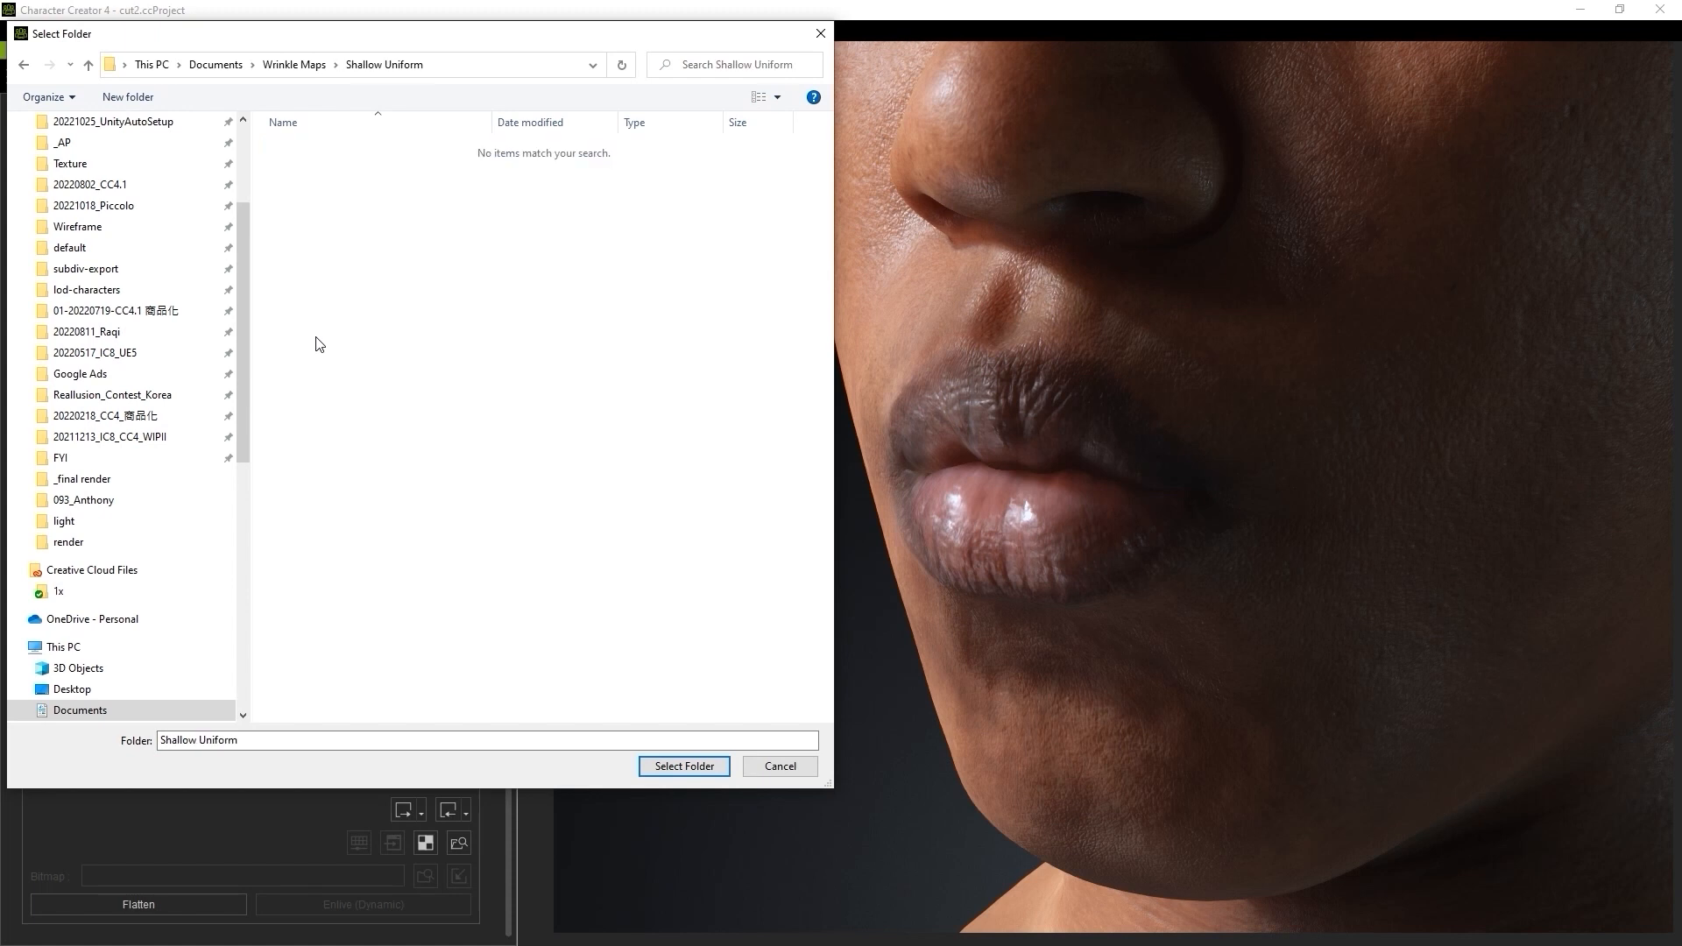
{"action": "left_click", "coordinate": [681, 766]}
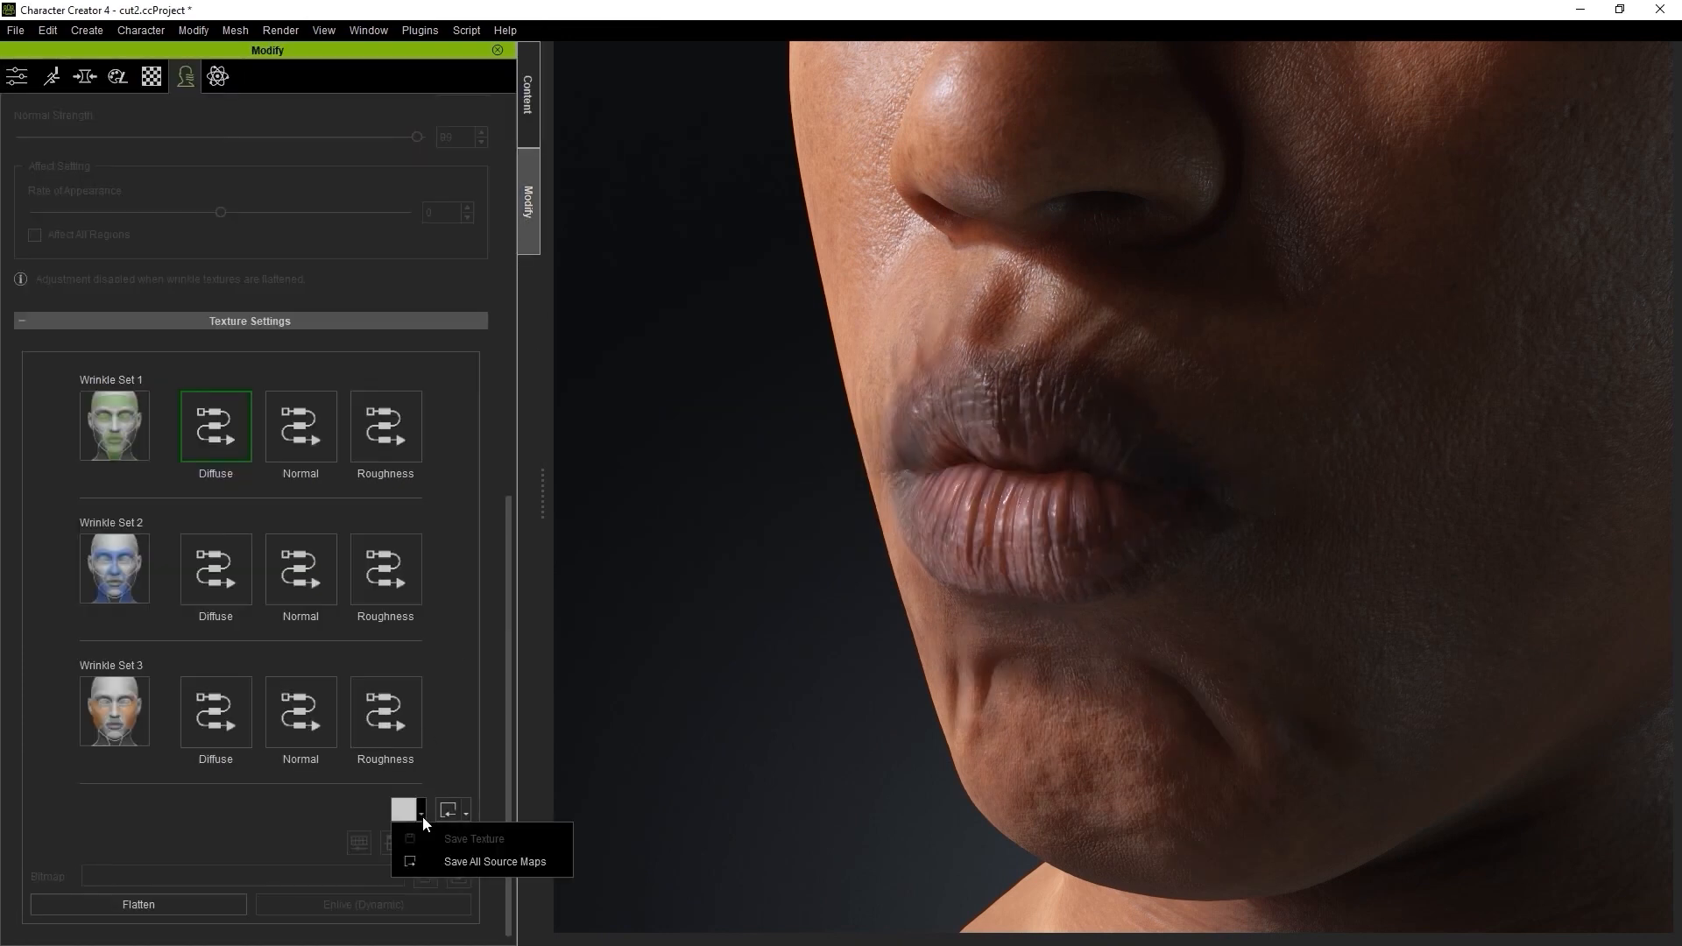
- Save All Source Maps for Deep Uniform into the Wrinkle Maps > Deep Uniform folder
{"action": "left_click", "coordinate": [494, 862]}
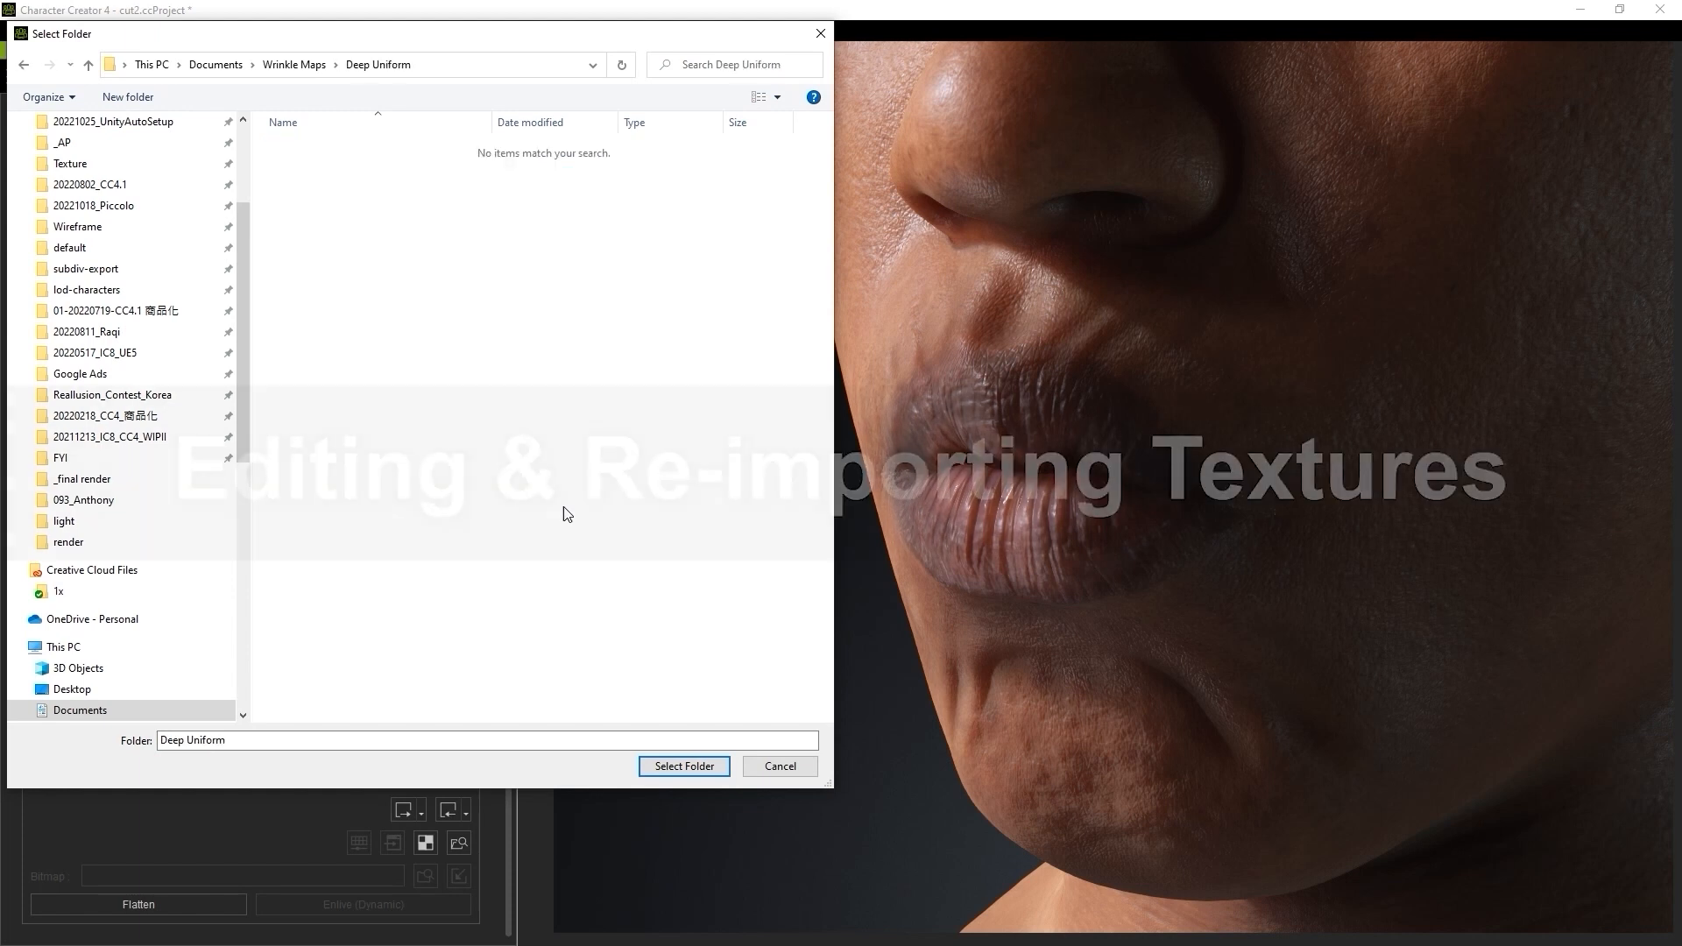
{"action": "left_click", "coordinate": [682, 766]}
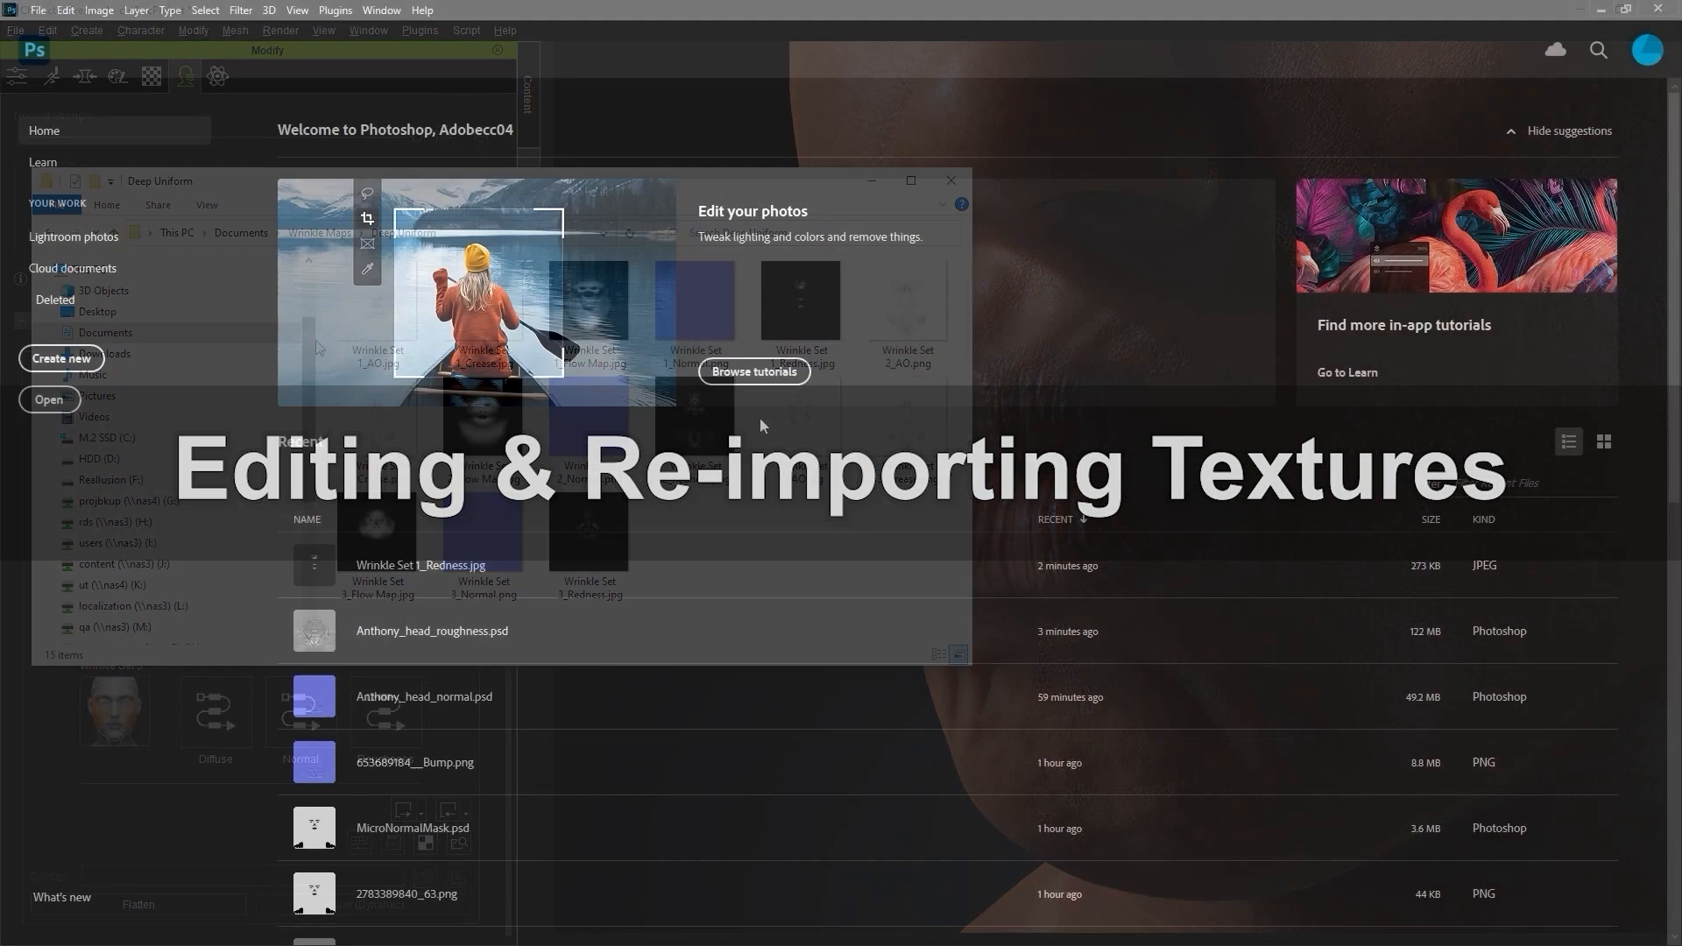
- Create a 4096x4096 document and bring in Wrinkle Set 1_Normal and _Crease from the Deep and Shallow Uniform folders
{"action": "left_click", "coordinate": [61, 358]}
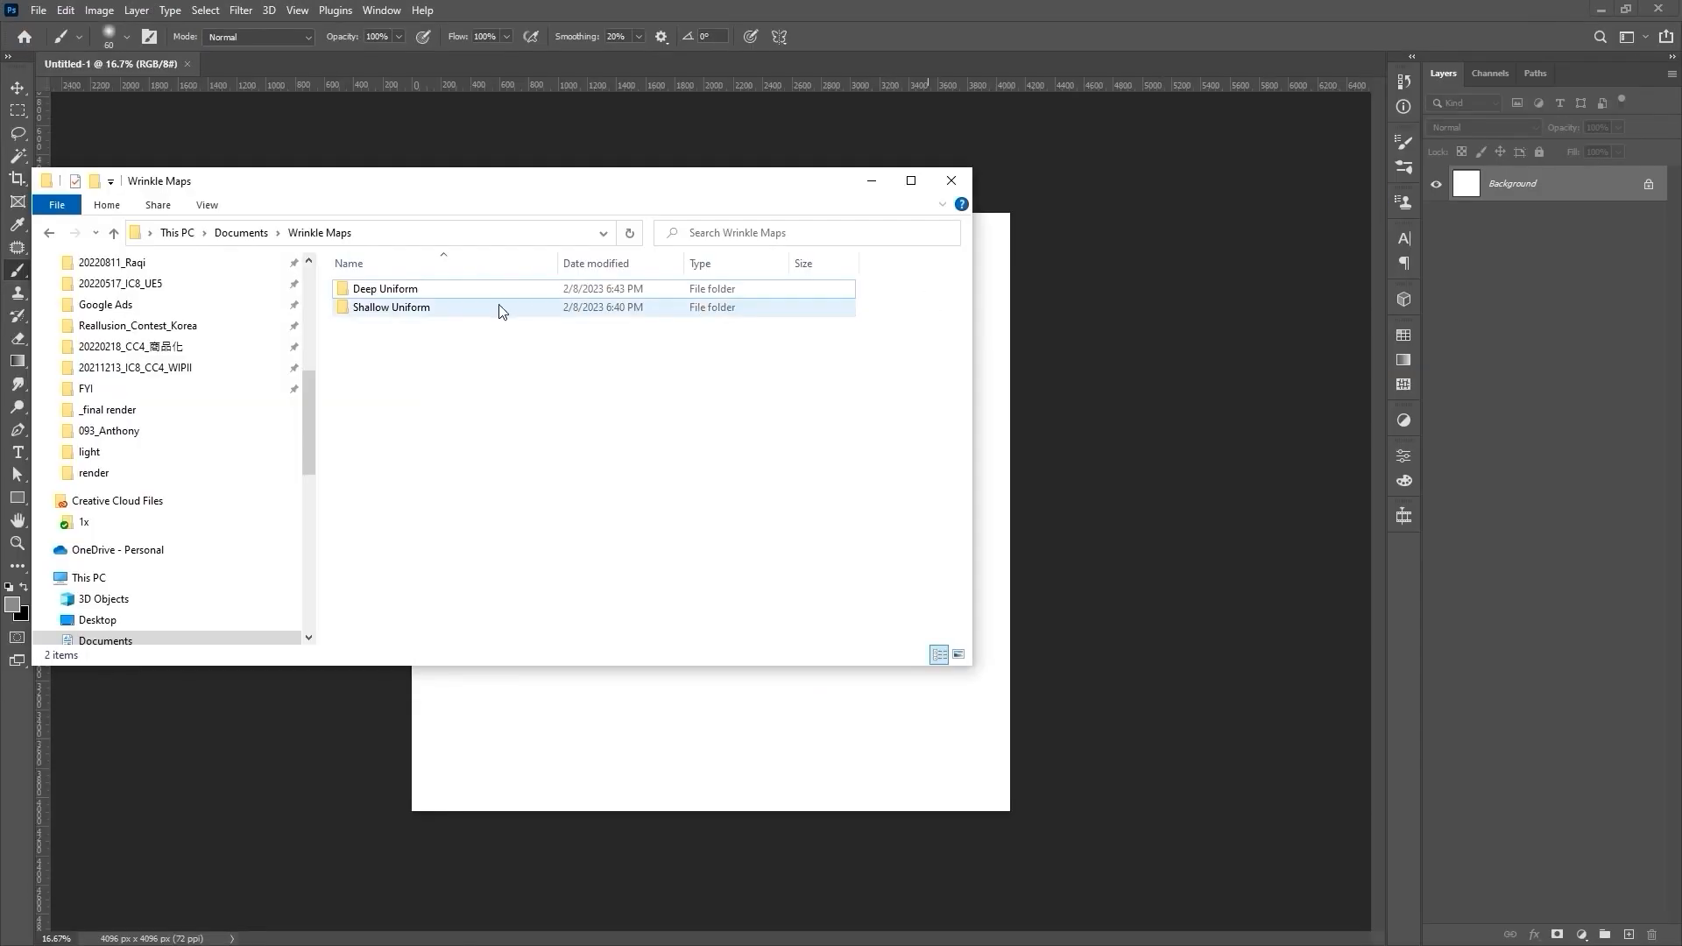
{"action": "double_click", "coordinate": [384, 290]}
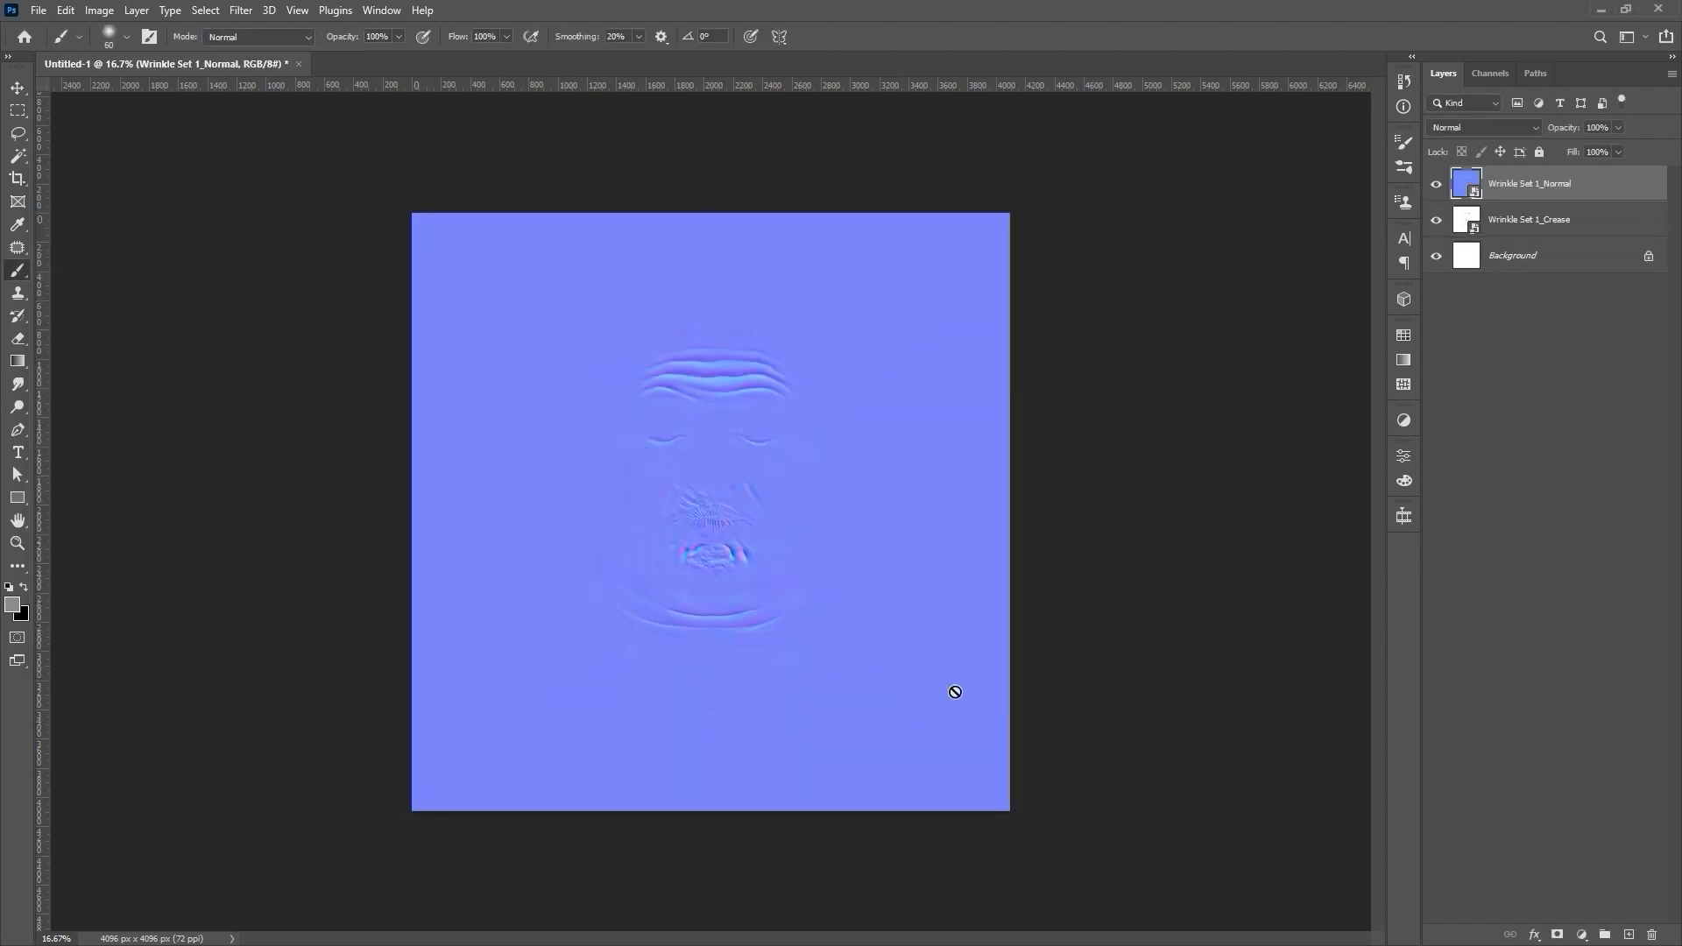
{"action": "mouse_move", "coordinate": [1579, 254]}
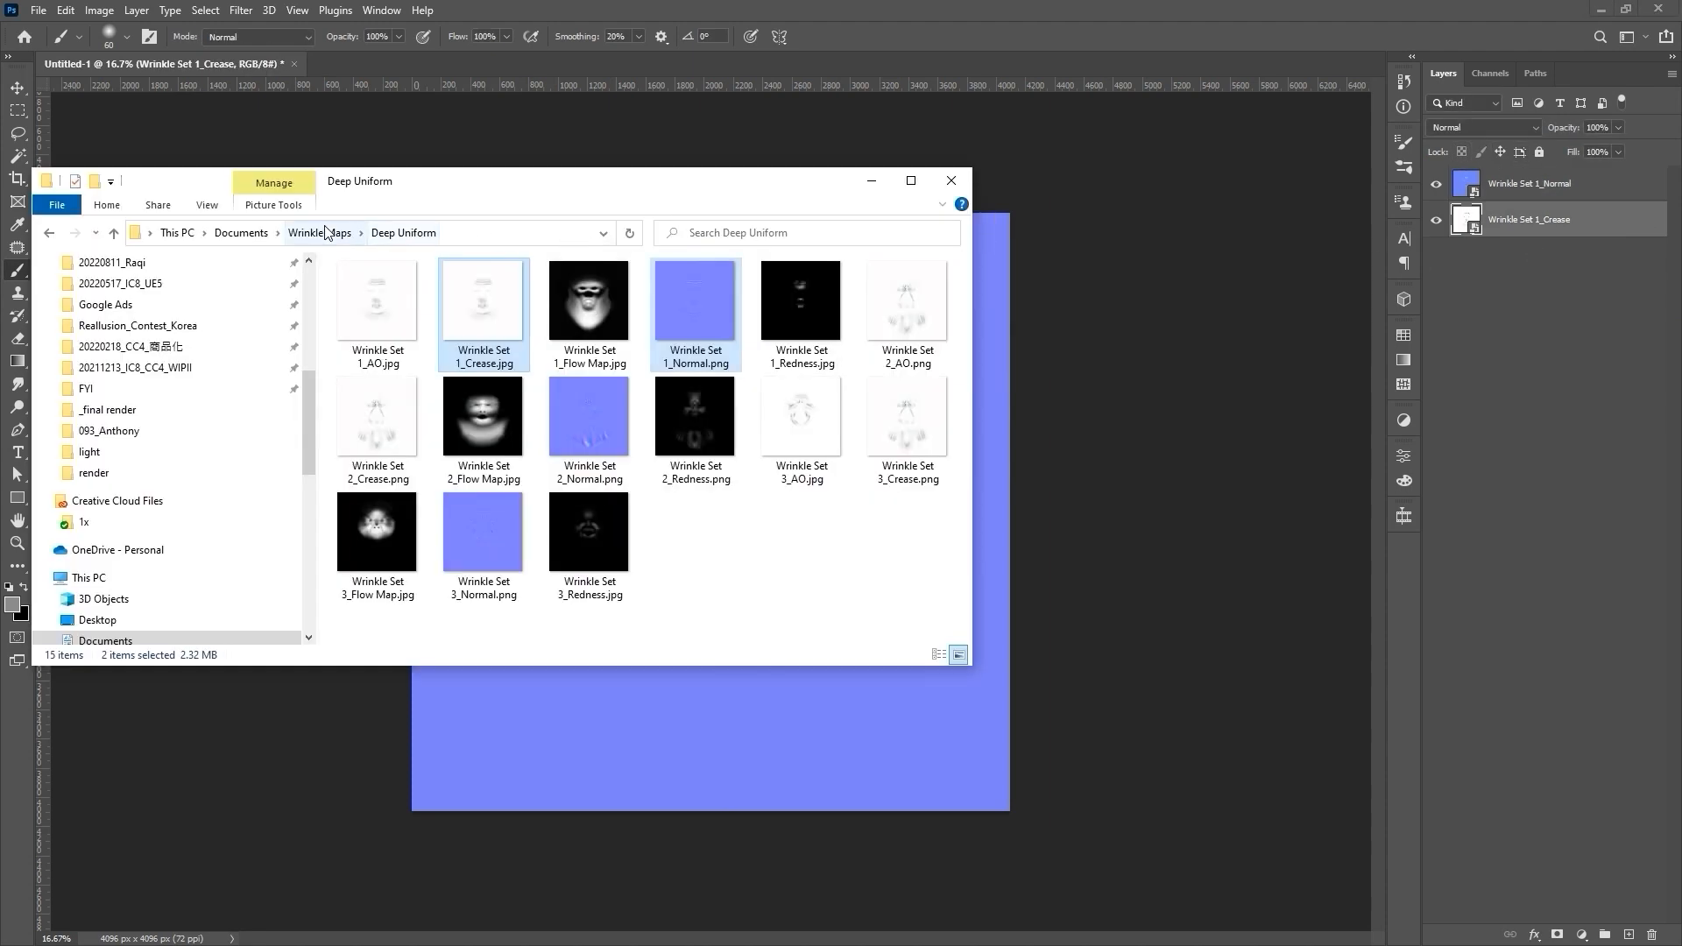
{"action": "left_click", "coordinate": [319, 233]}
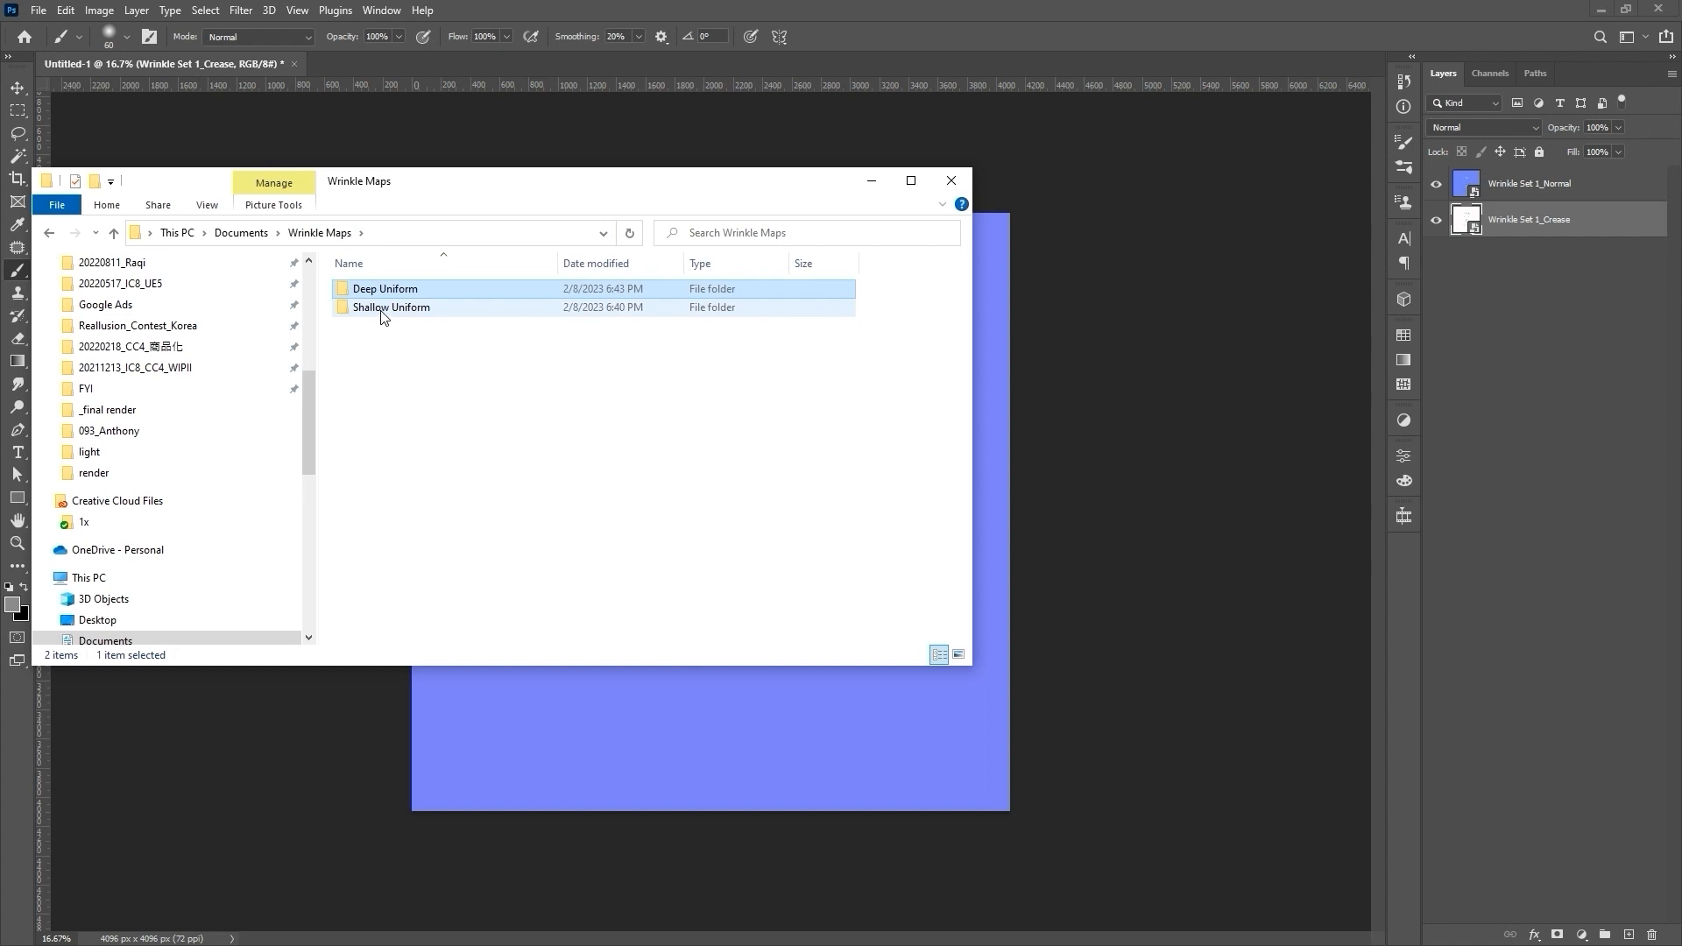
{"action": "double_click", "coordinate": [391, 308]}
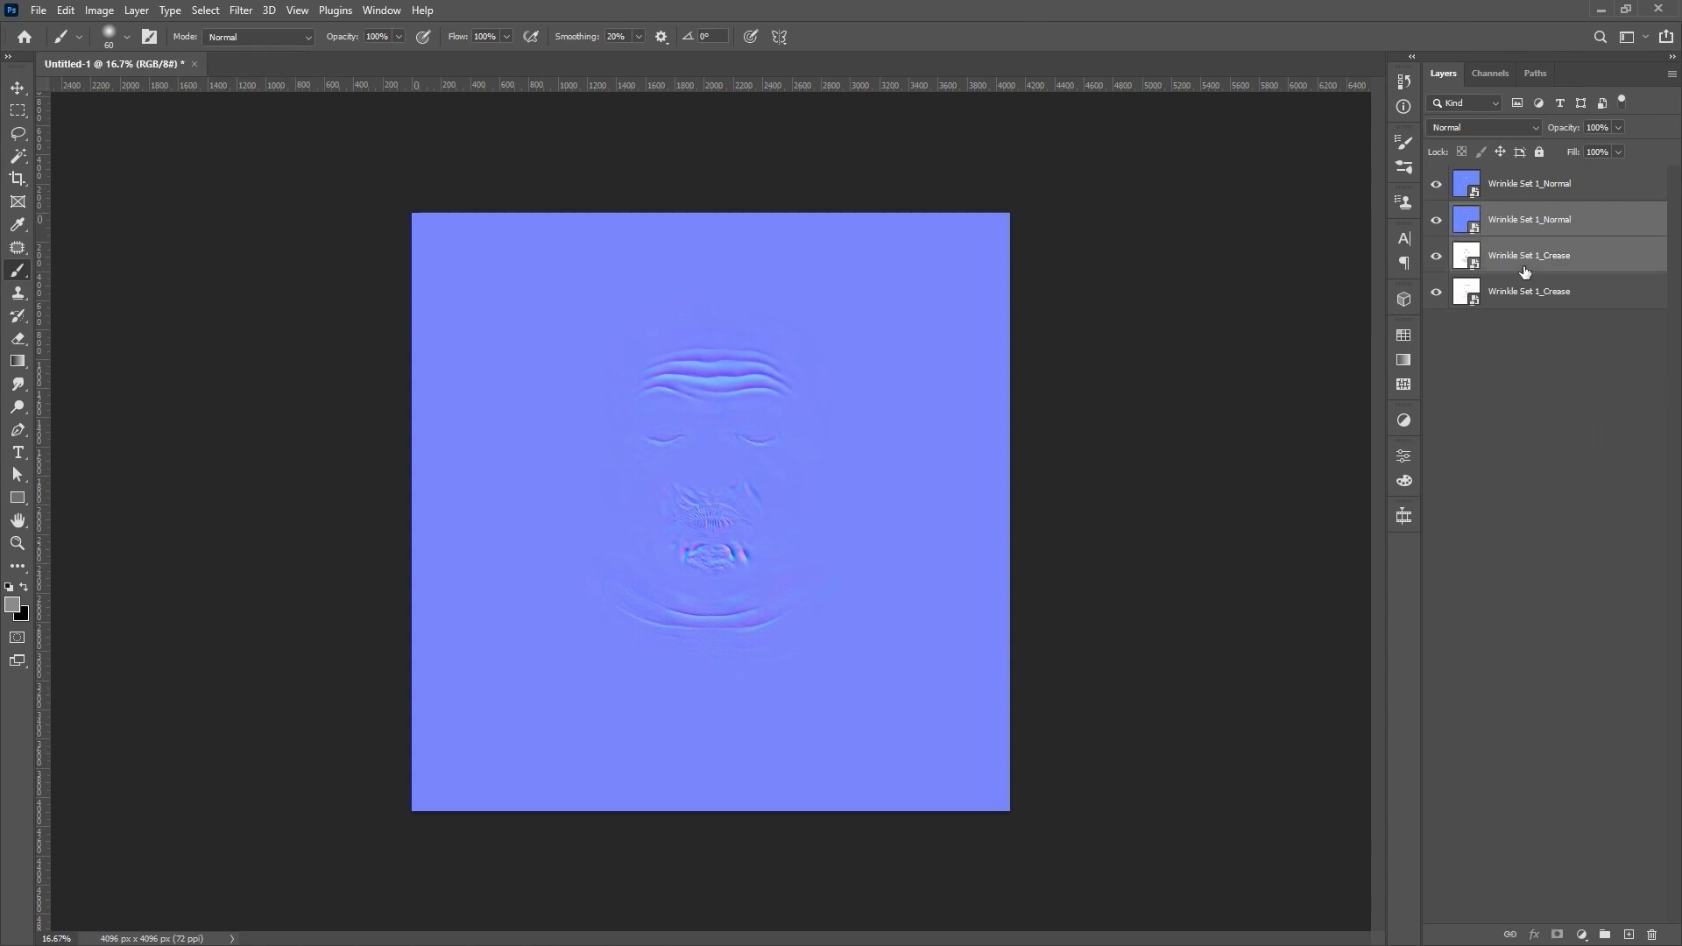
- Group each Normal/Crease layer pair with Ctrl+G and name the groups Shallow Uniform and Deep Uniform
{"action": "key", "text": "ctrl+g"}
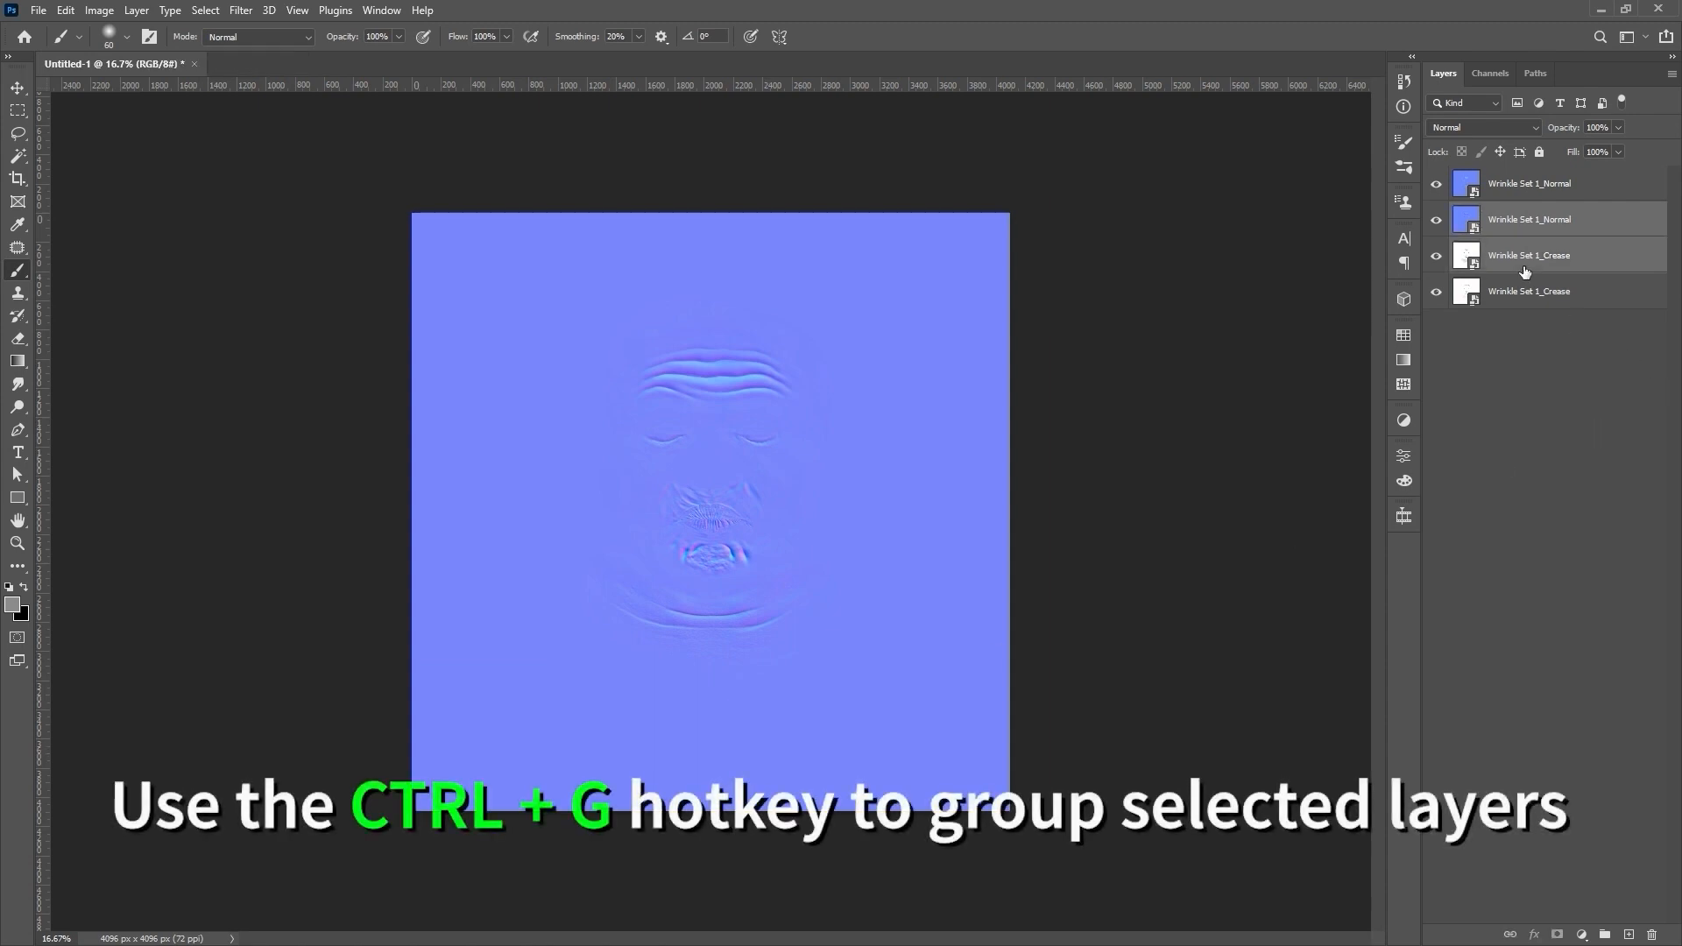
{"action": "key", "text": "ctrl+g"}
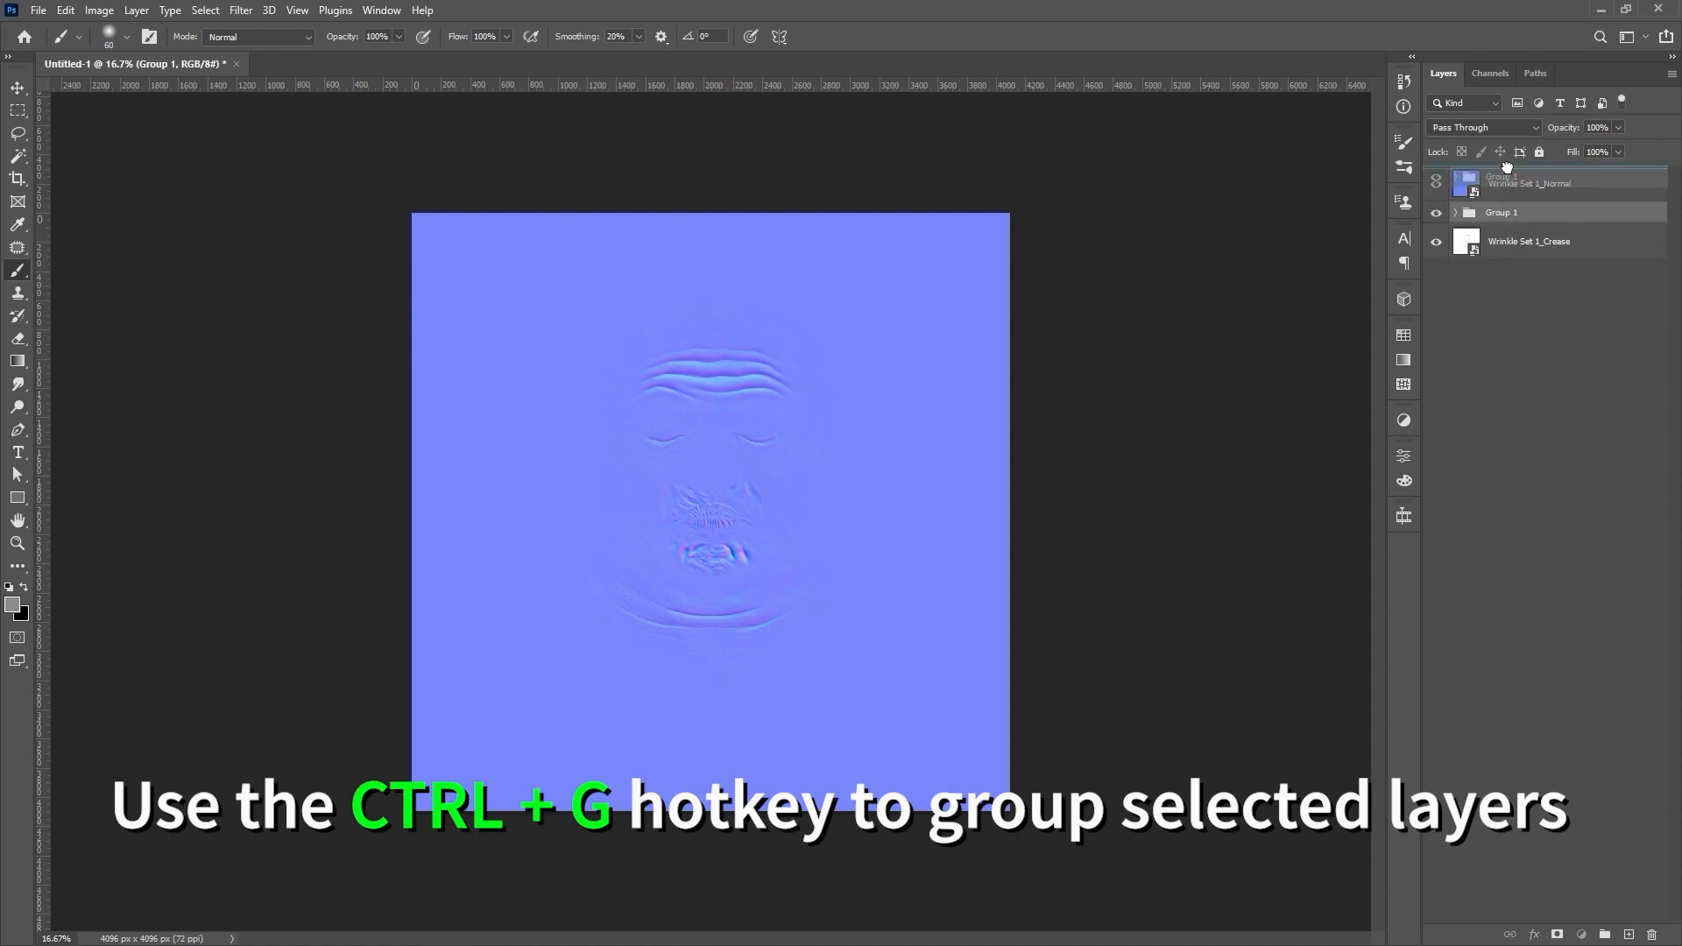
{"action": "key", "text": "ctrl+g"}
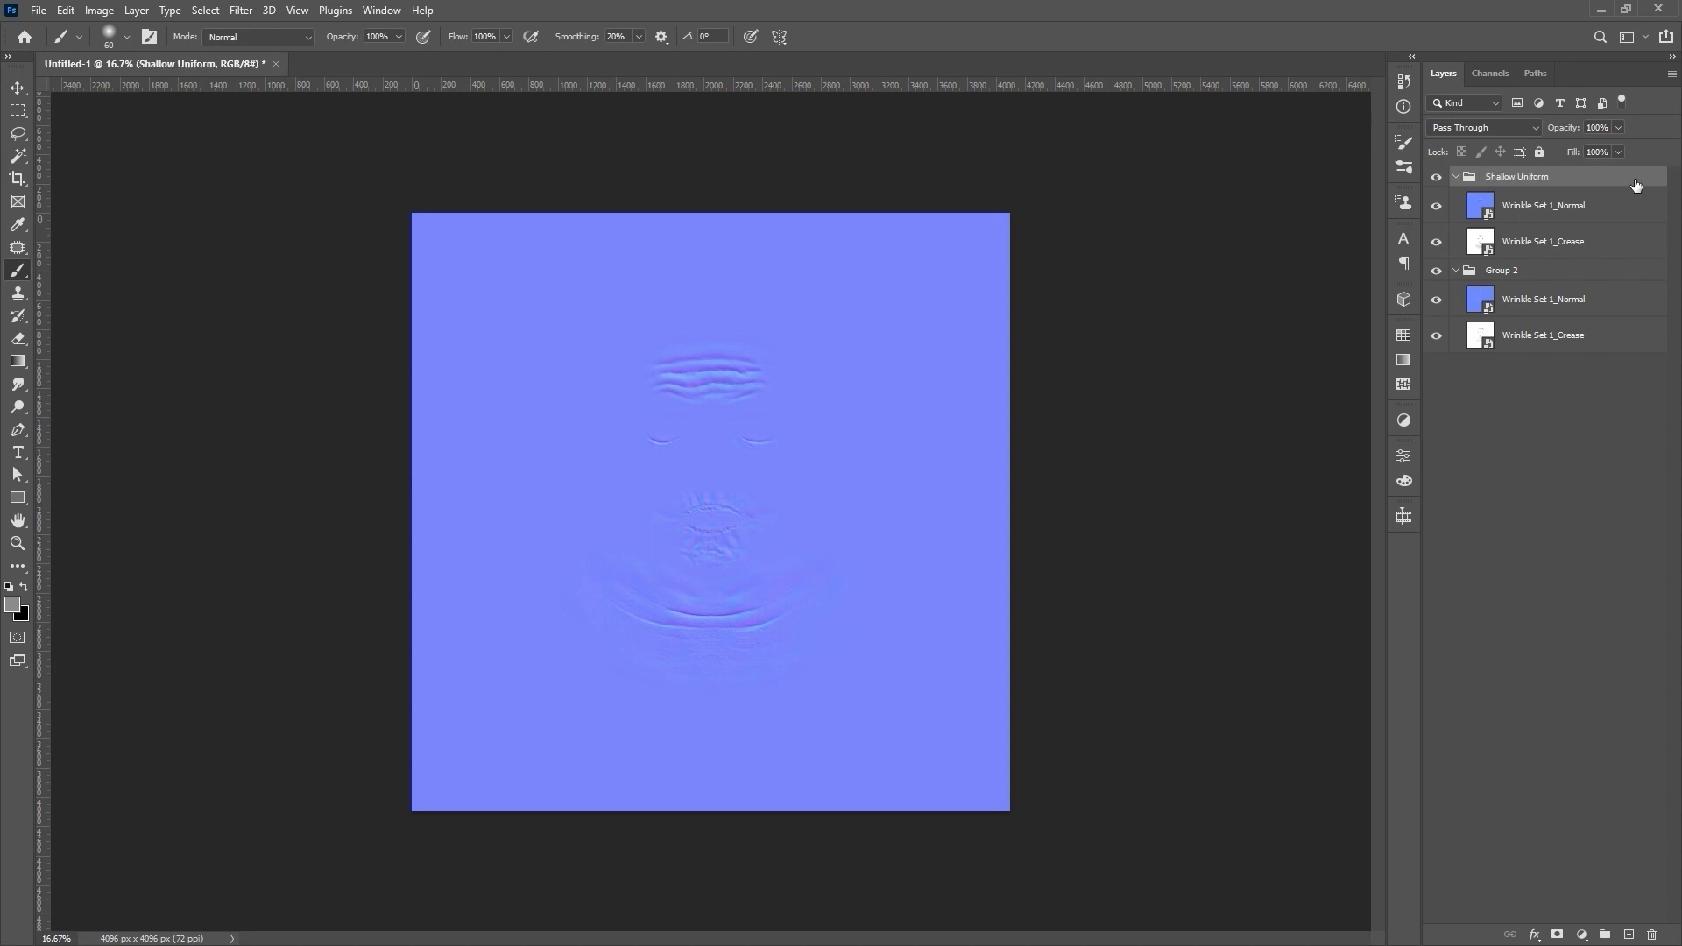
{"action": "double_click", "coordinate": [1502, 270]}
{"action": "type", "text": "Deep Uniform"}
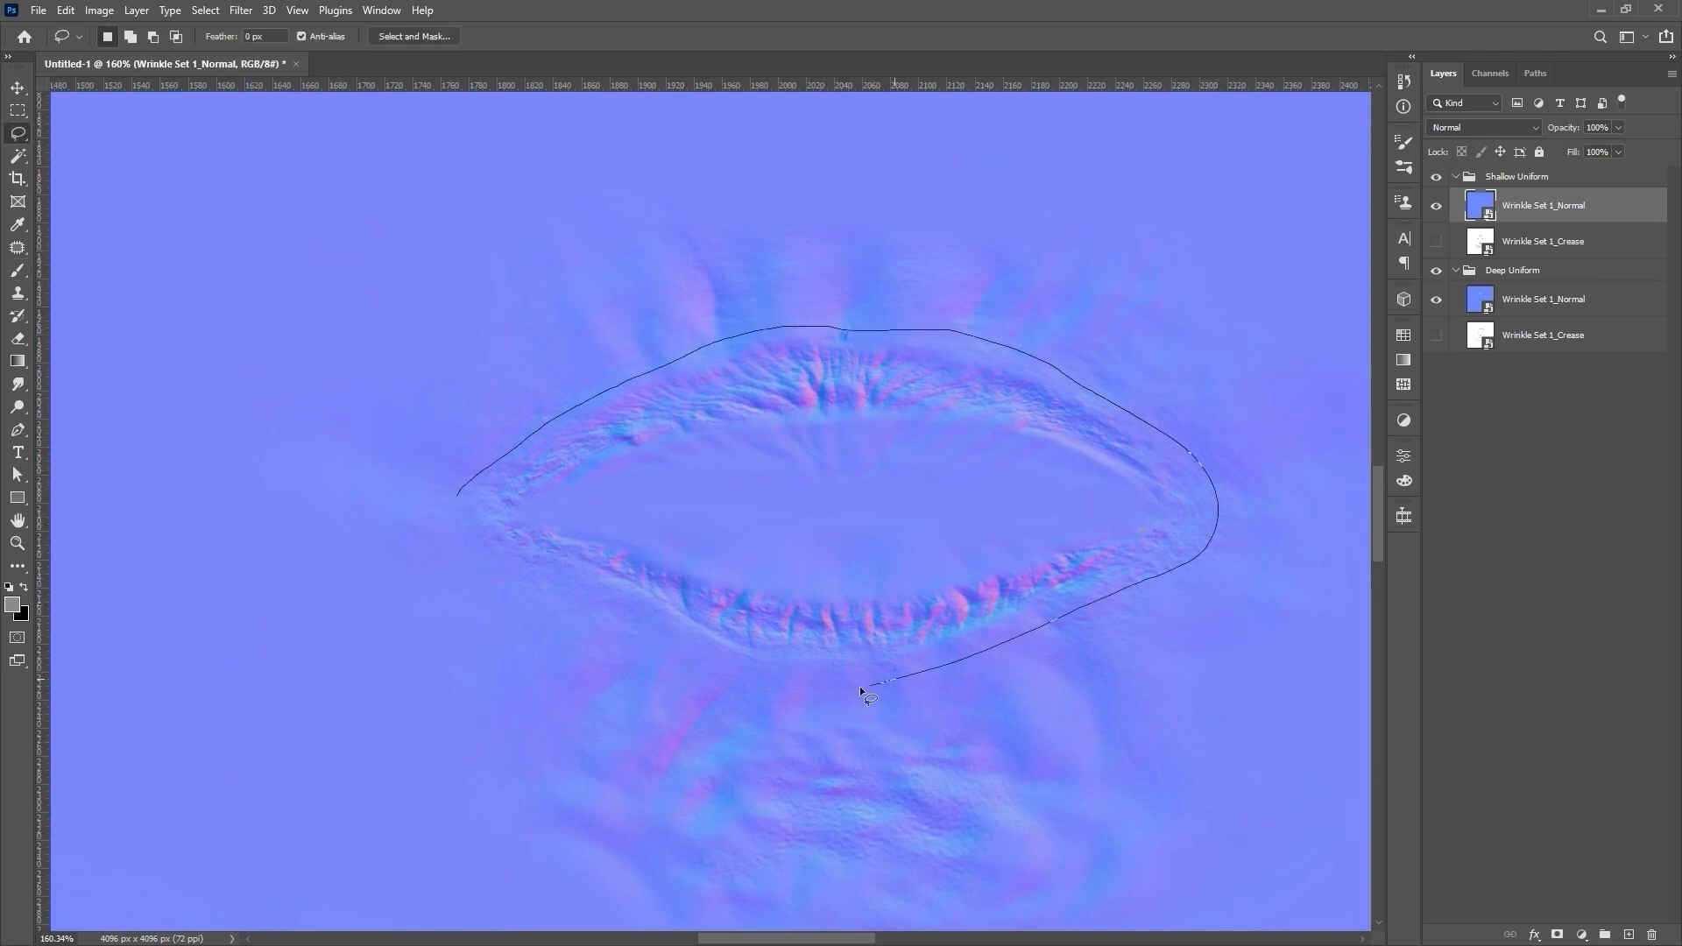
- Lasso the lips, feather the selection to about 15 px, and mask the Shallow Uniform group to it
{"action": "left_click", "coordinate": [869, 692]}
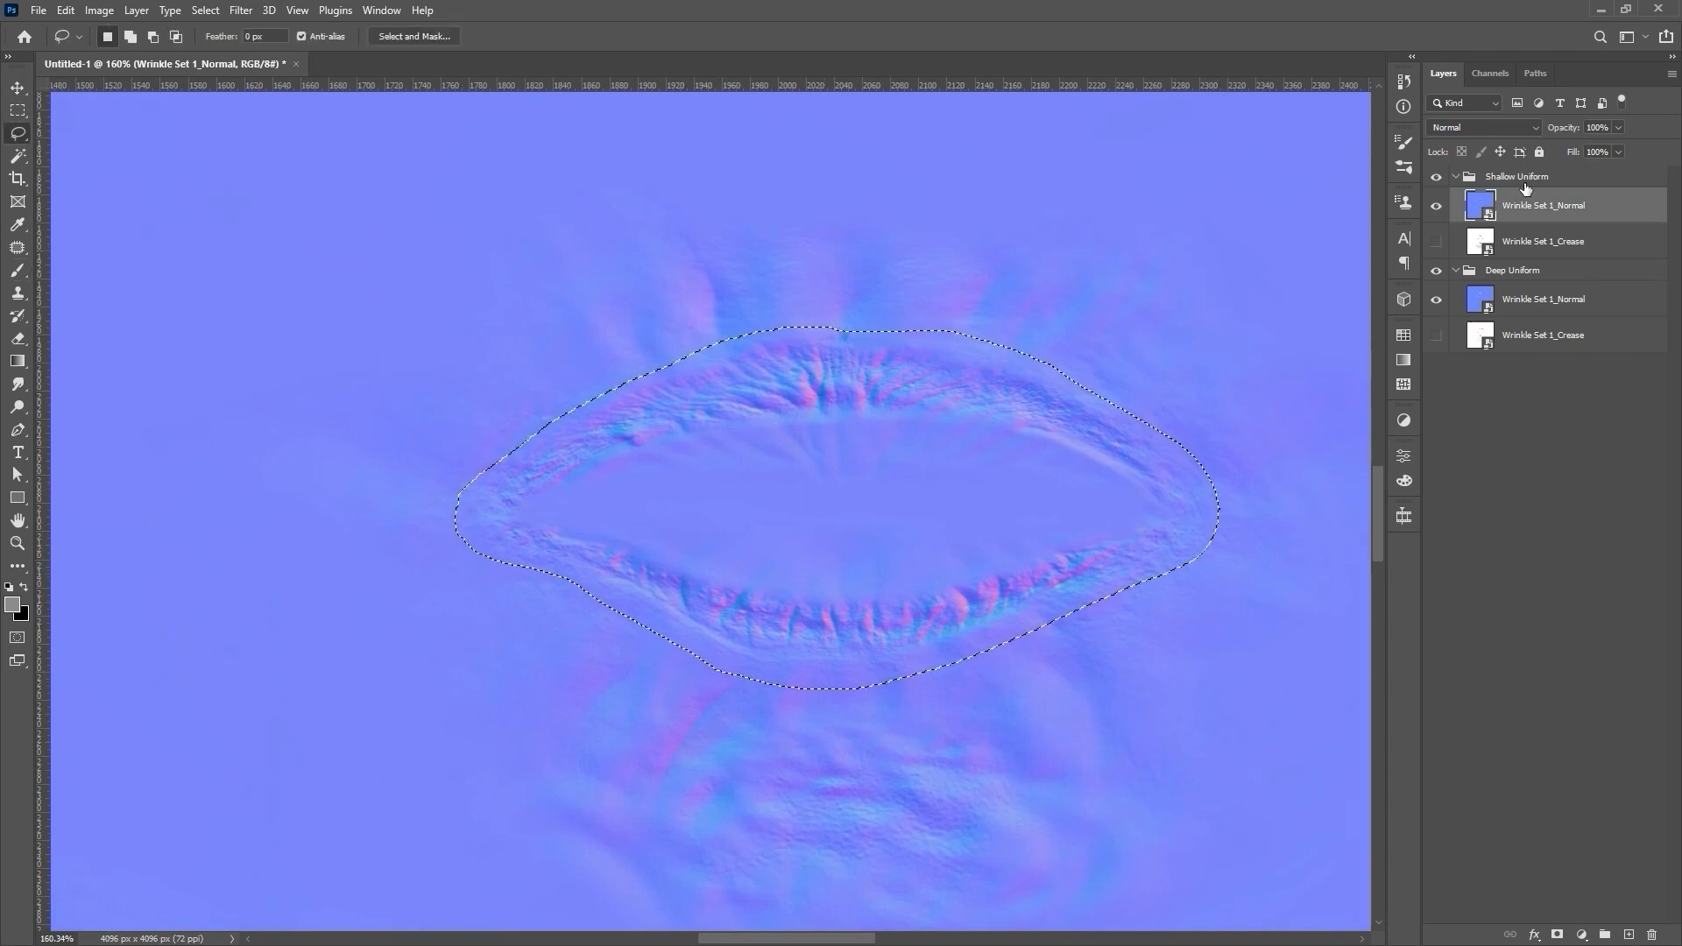
{"action": "left_click", "coordinate": [1516, 175]}
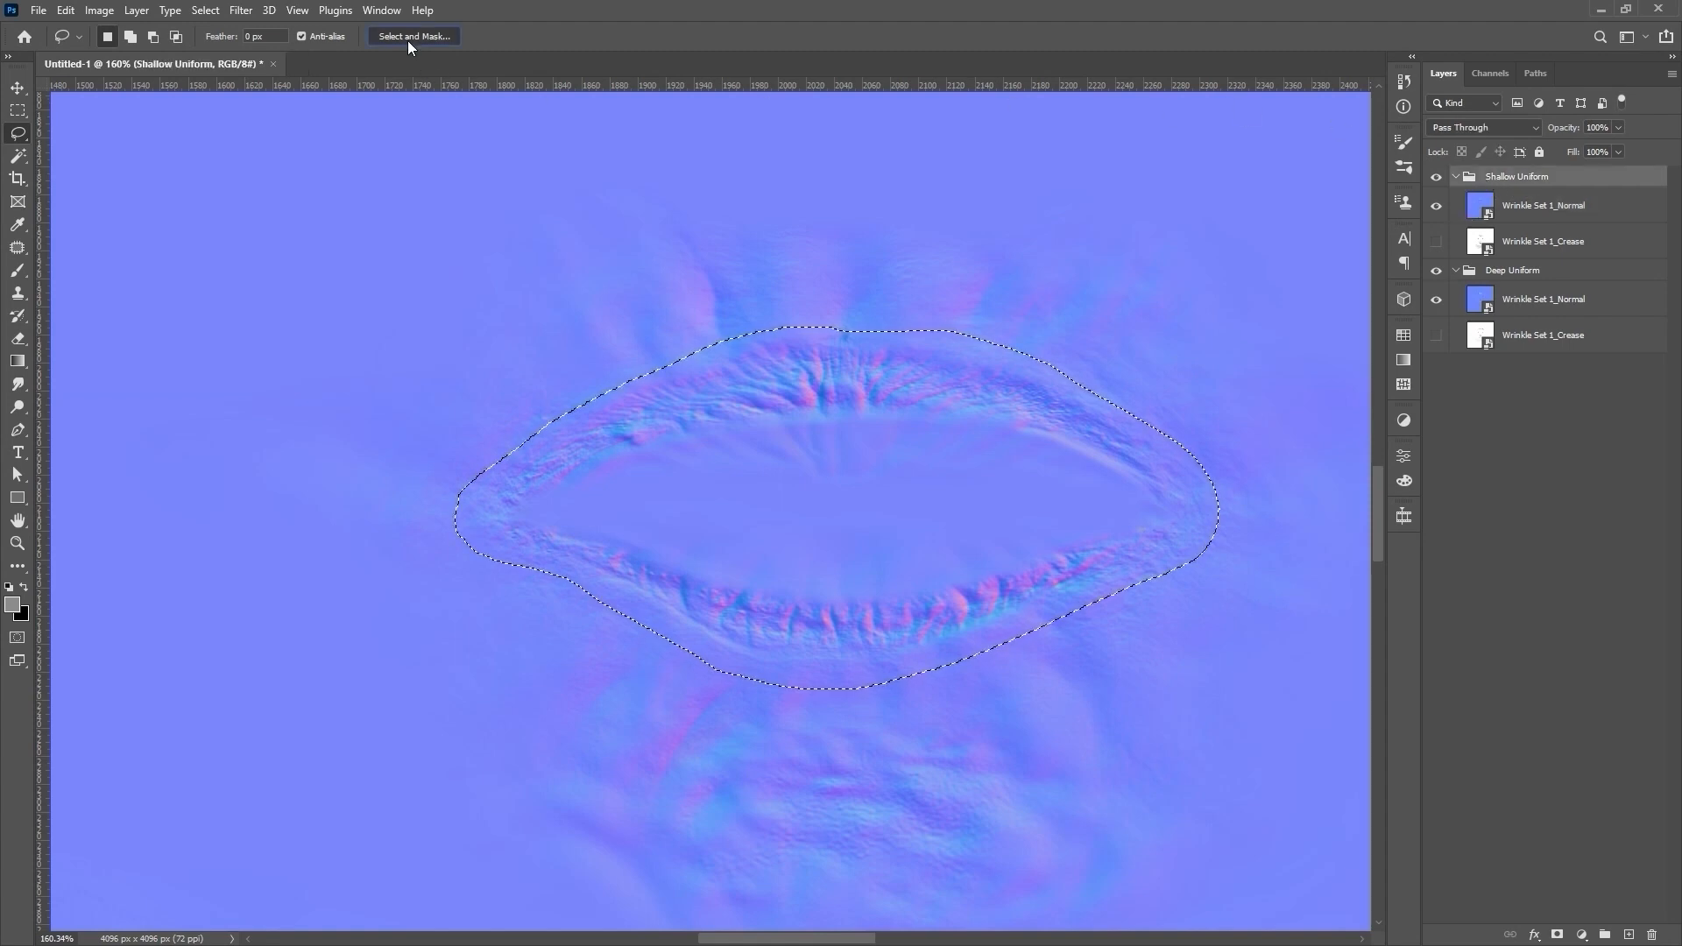
{"action": "left_click", "coordinate": [414, 35]}
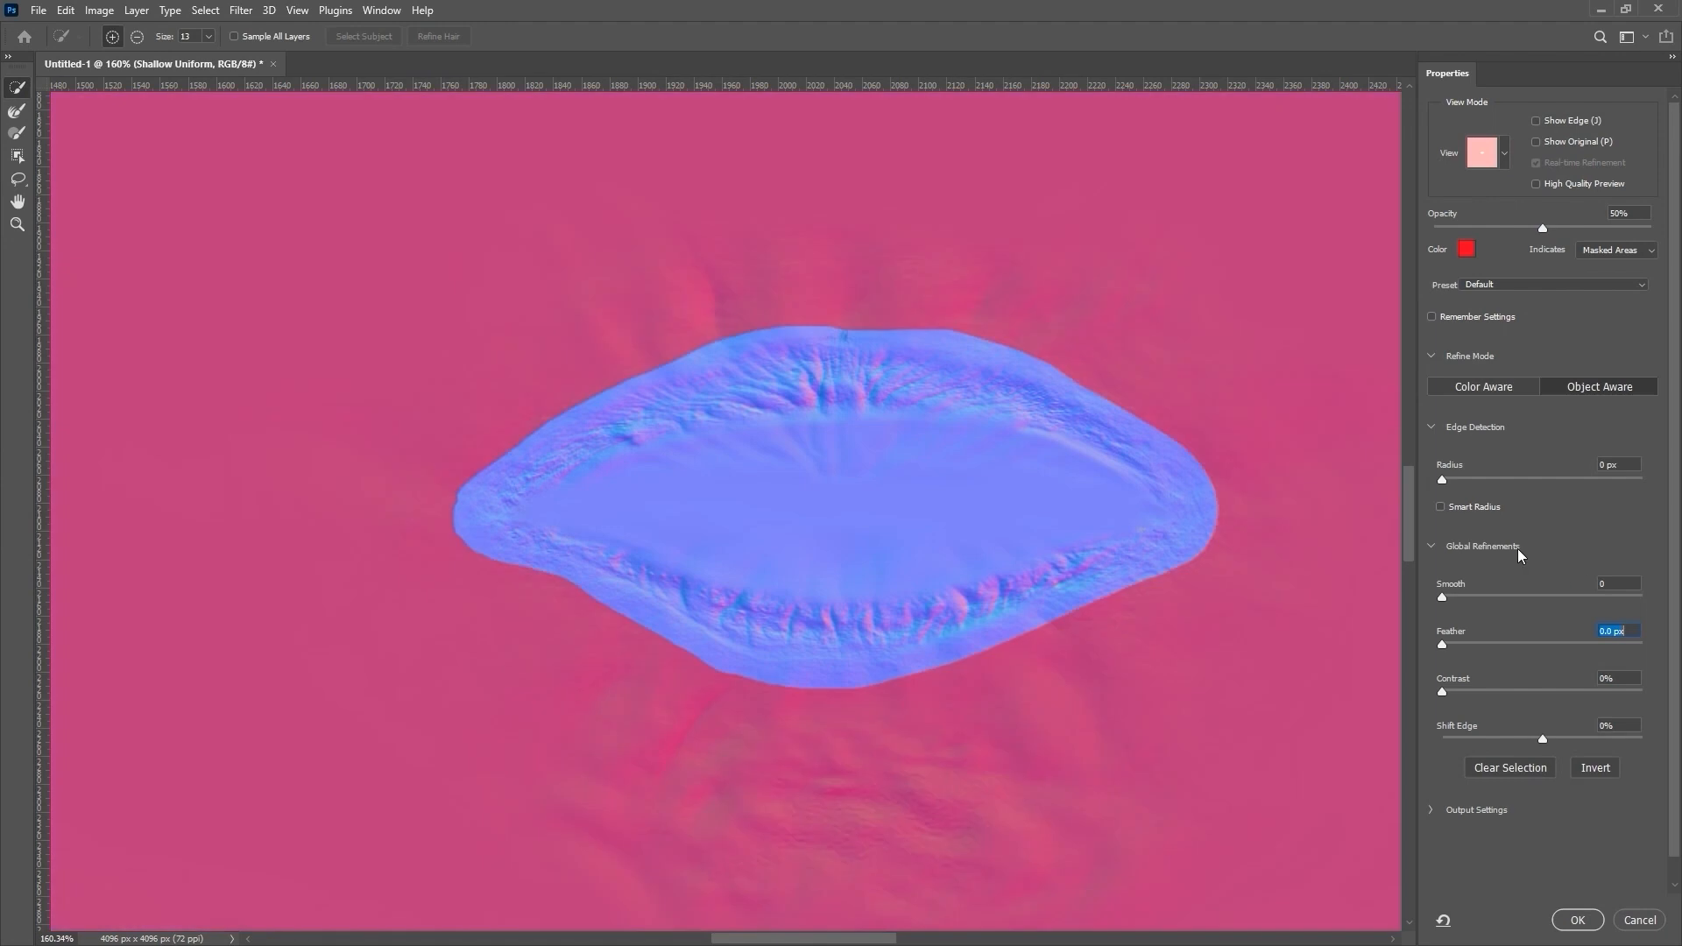
{"action": "mouse_move", "coordinate": [1446, 655]}
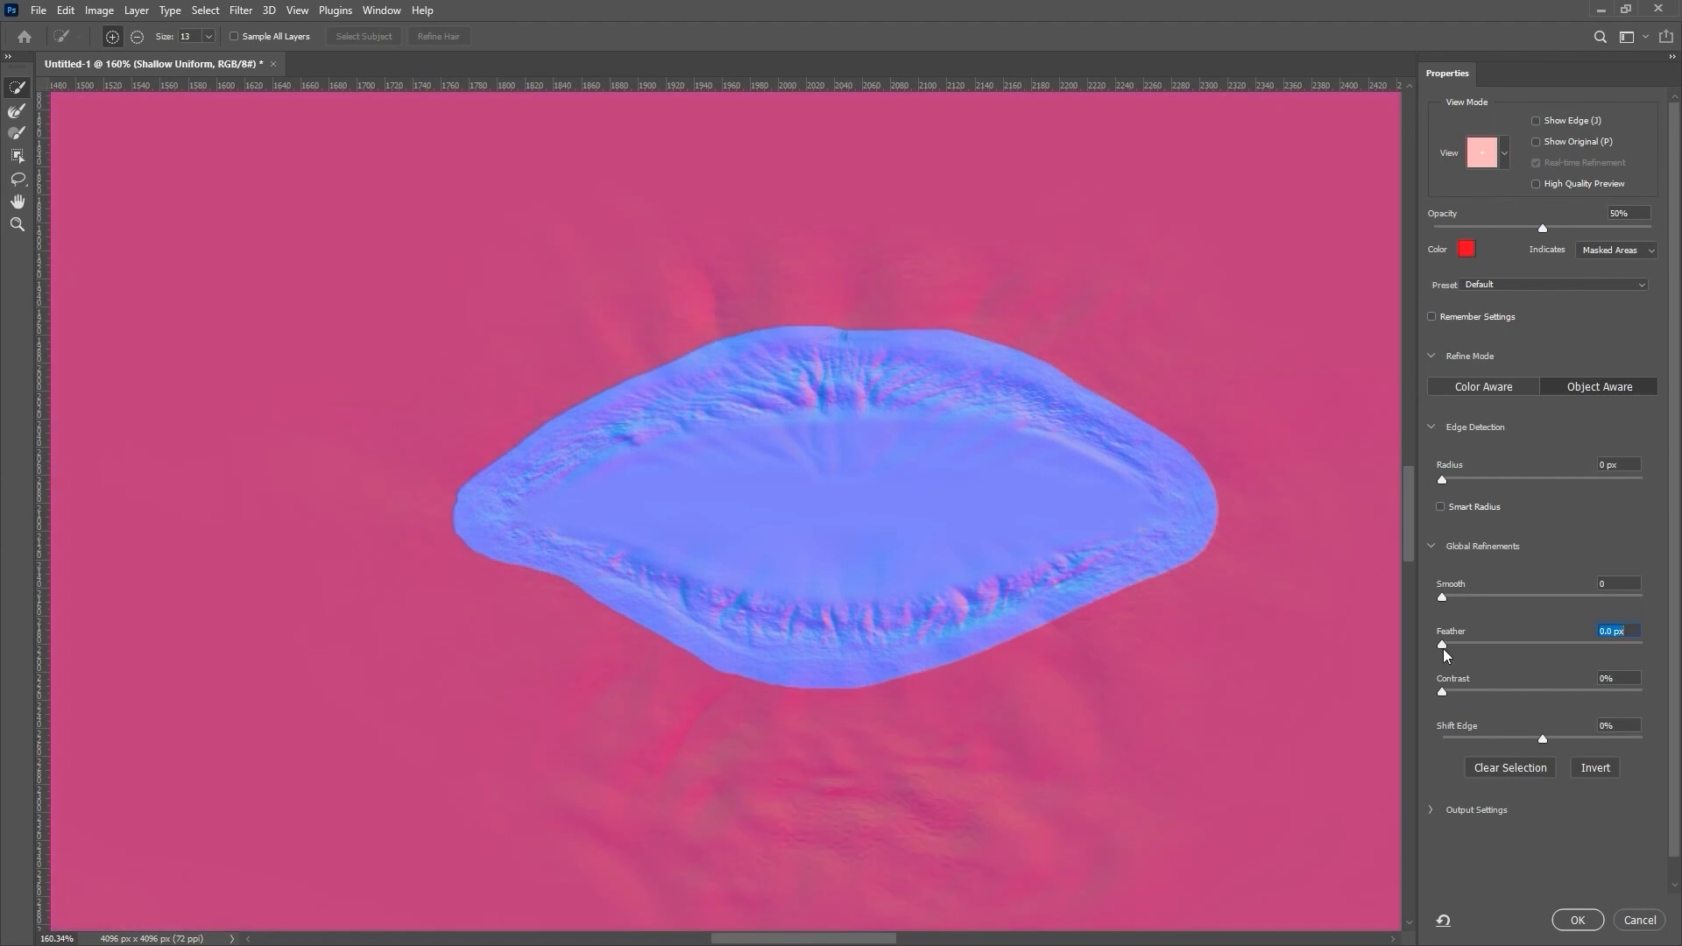
{"action": "left_click_drag", "start_coordinate": [1442, 643], "coordinate": [1526, 643]}
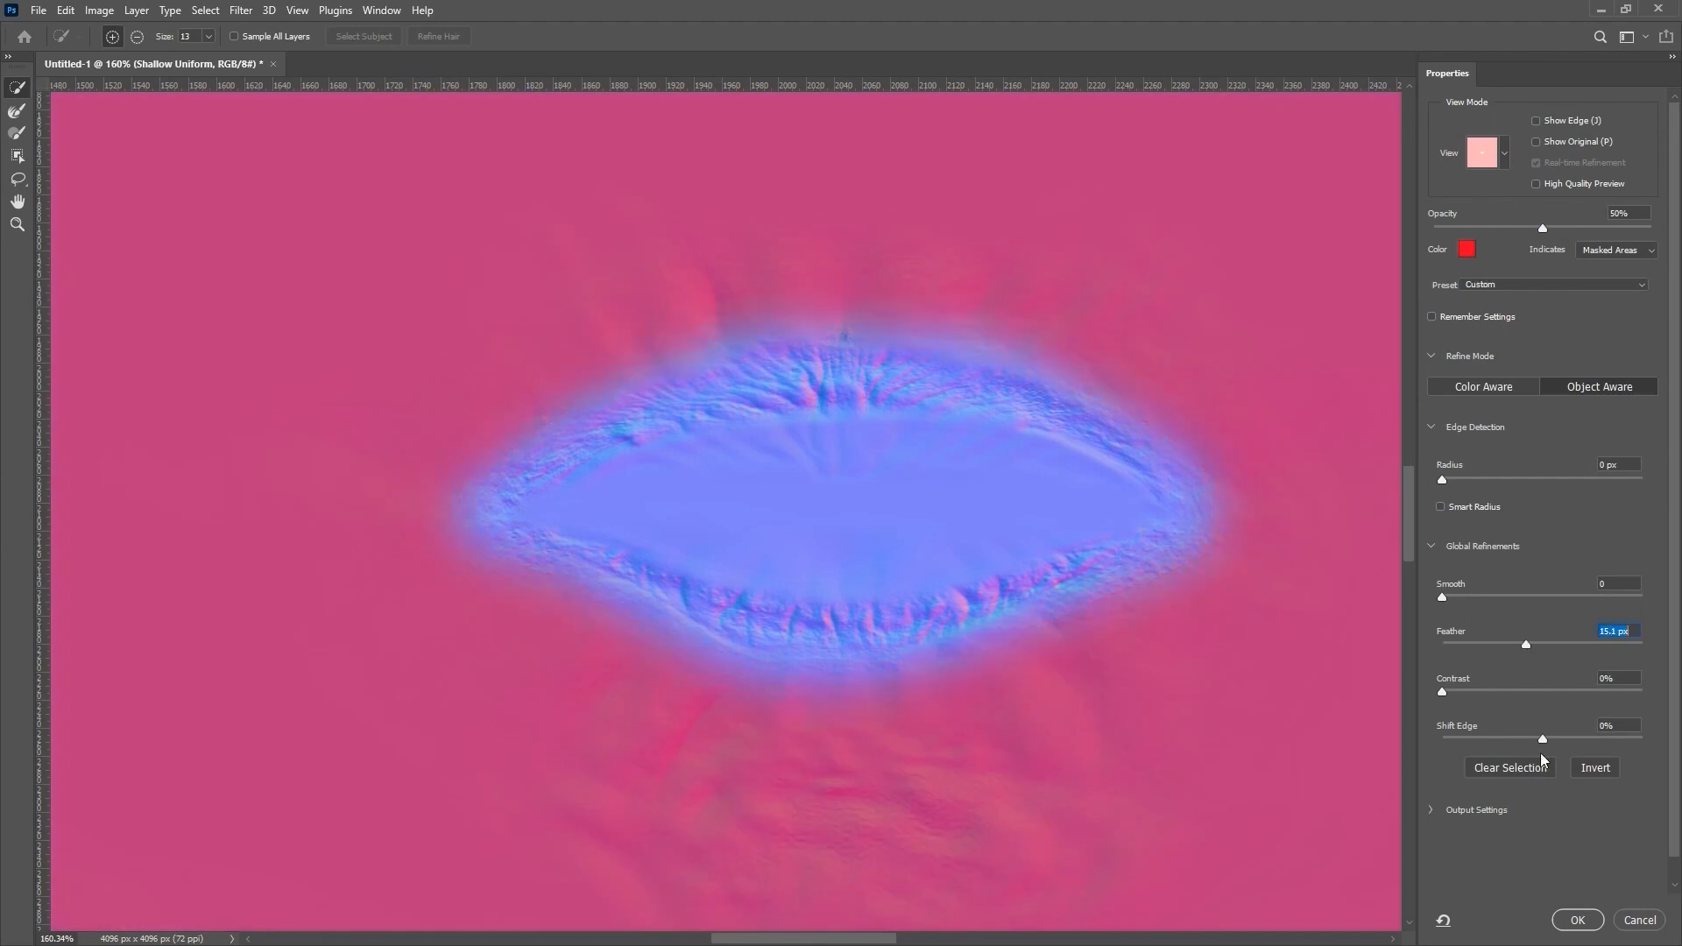
{"action": "left_click", "coordinate": [1576, 920]}
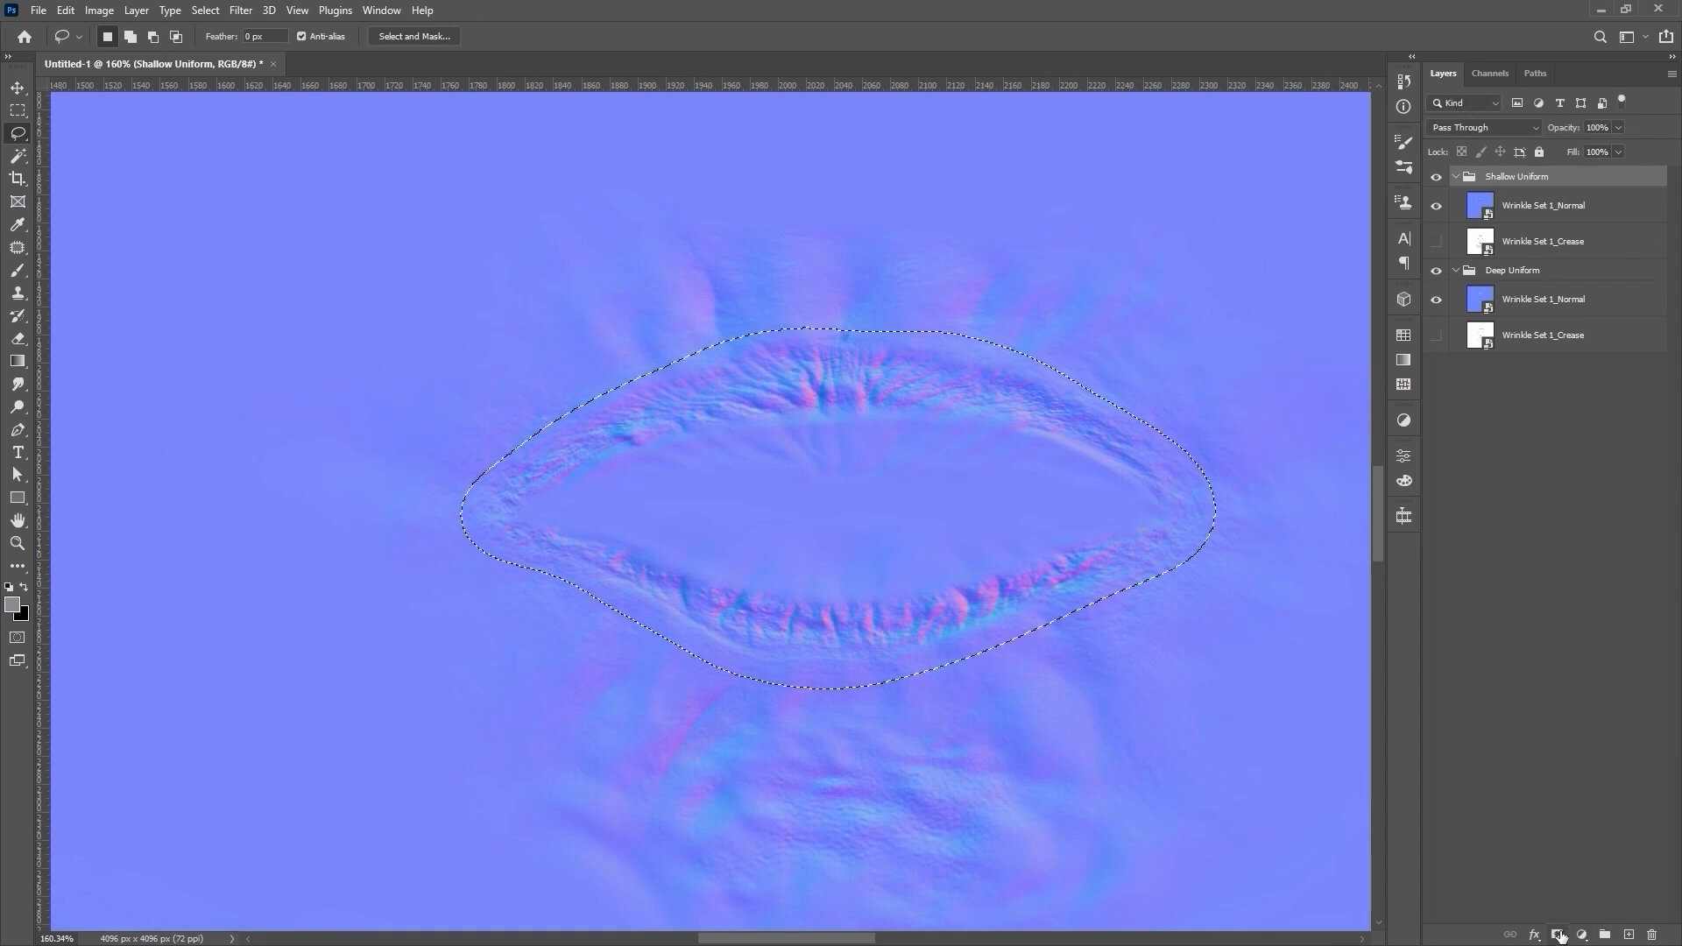
{"action": "left_click", "coordinate": [1558, 934]}
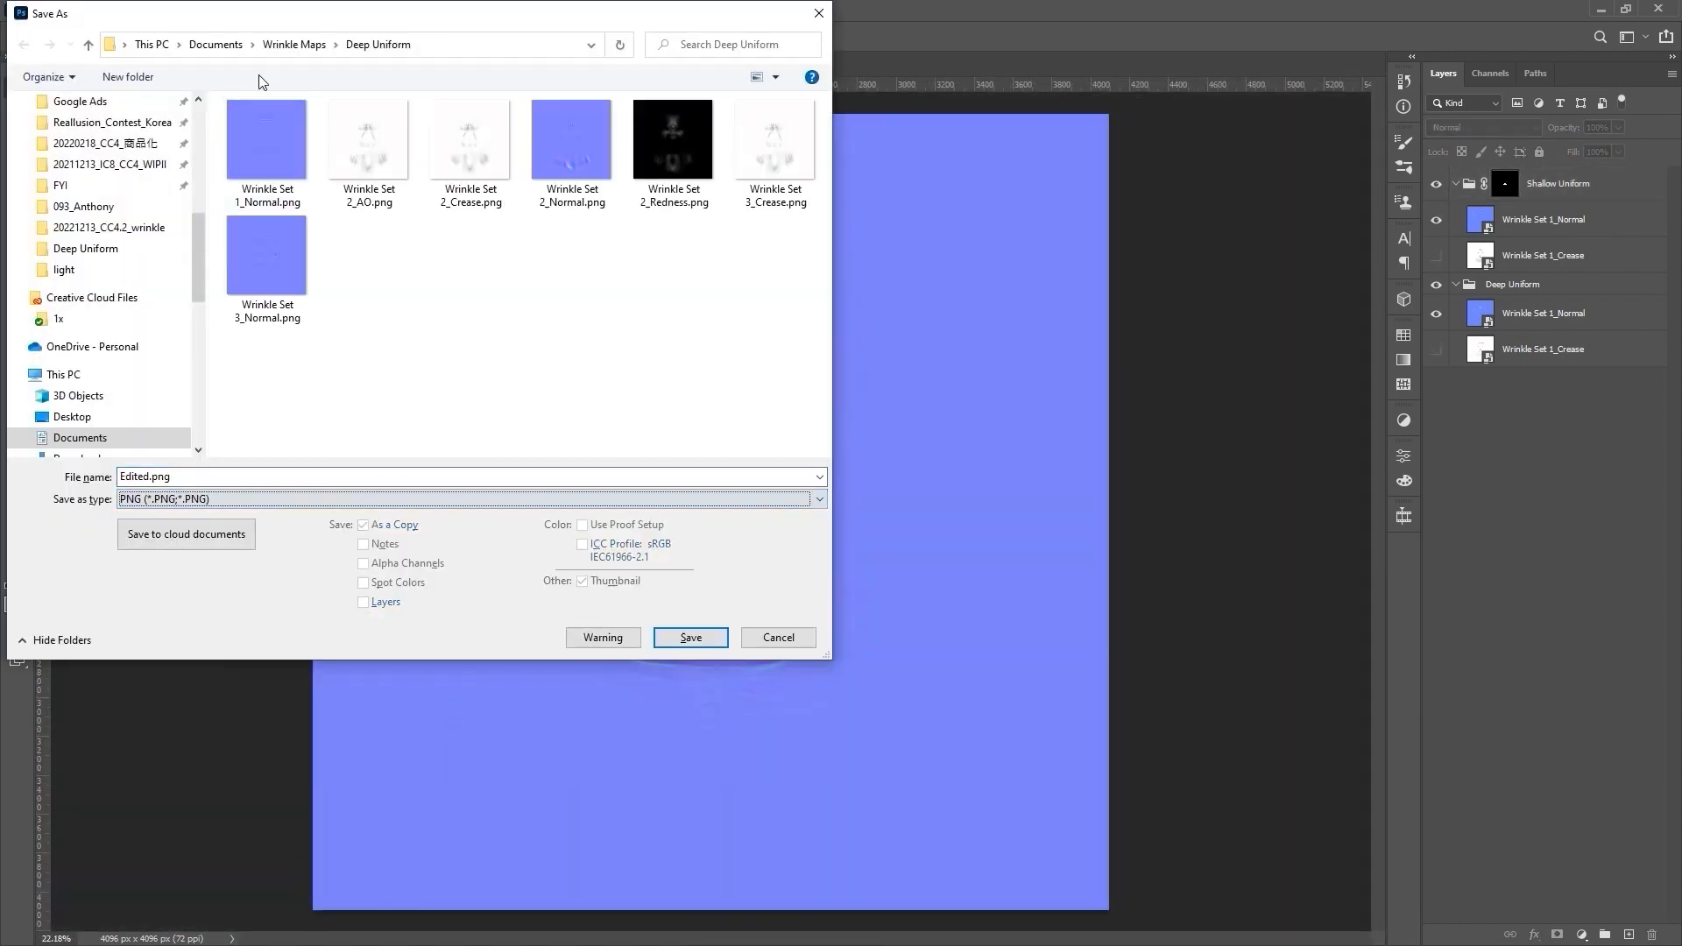
- Save the blended maps over Wrinkle Set 1_Normal.png and Wrinkle Set 1_Crease.jpg in Deep Uniform
{"action": "left_click", "coordinate": [690, 638]}
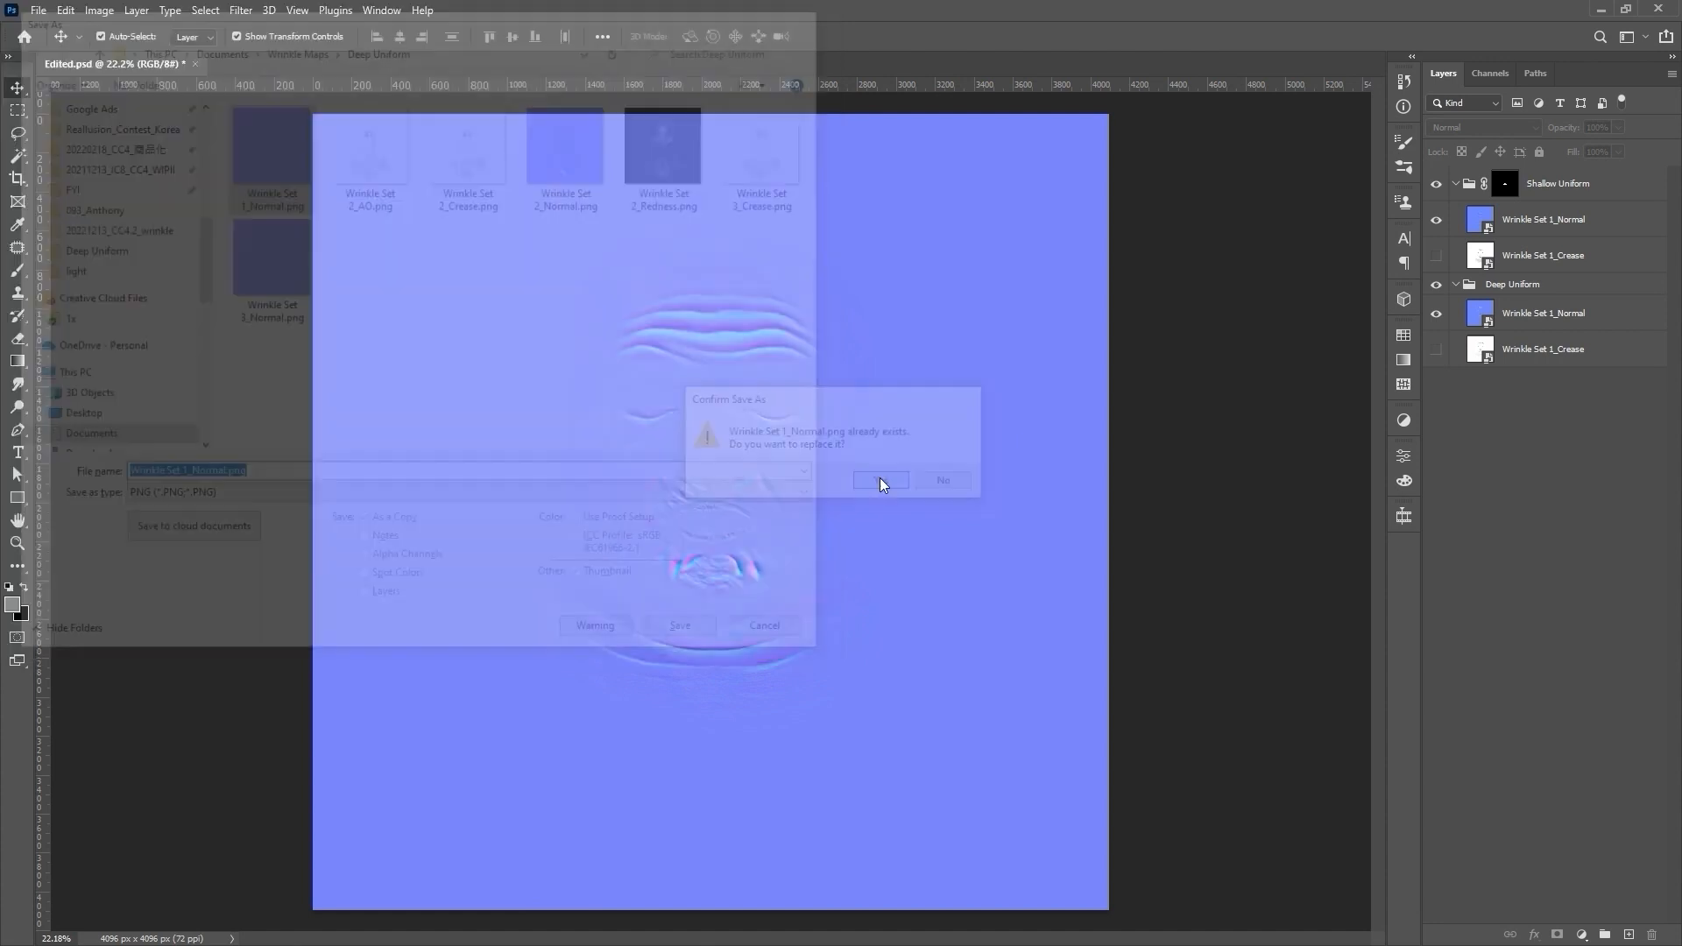
{"action": "left_click", "coordinate": [880, 480]}
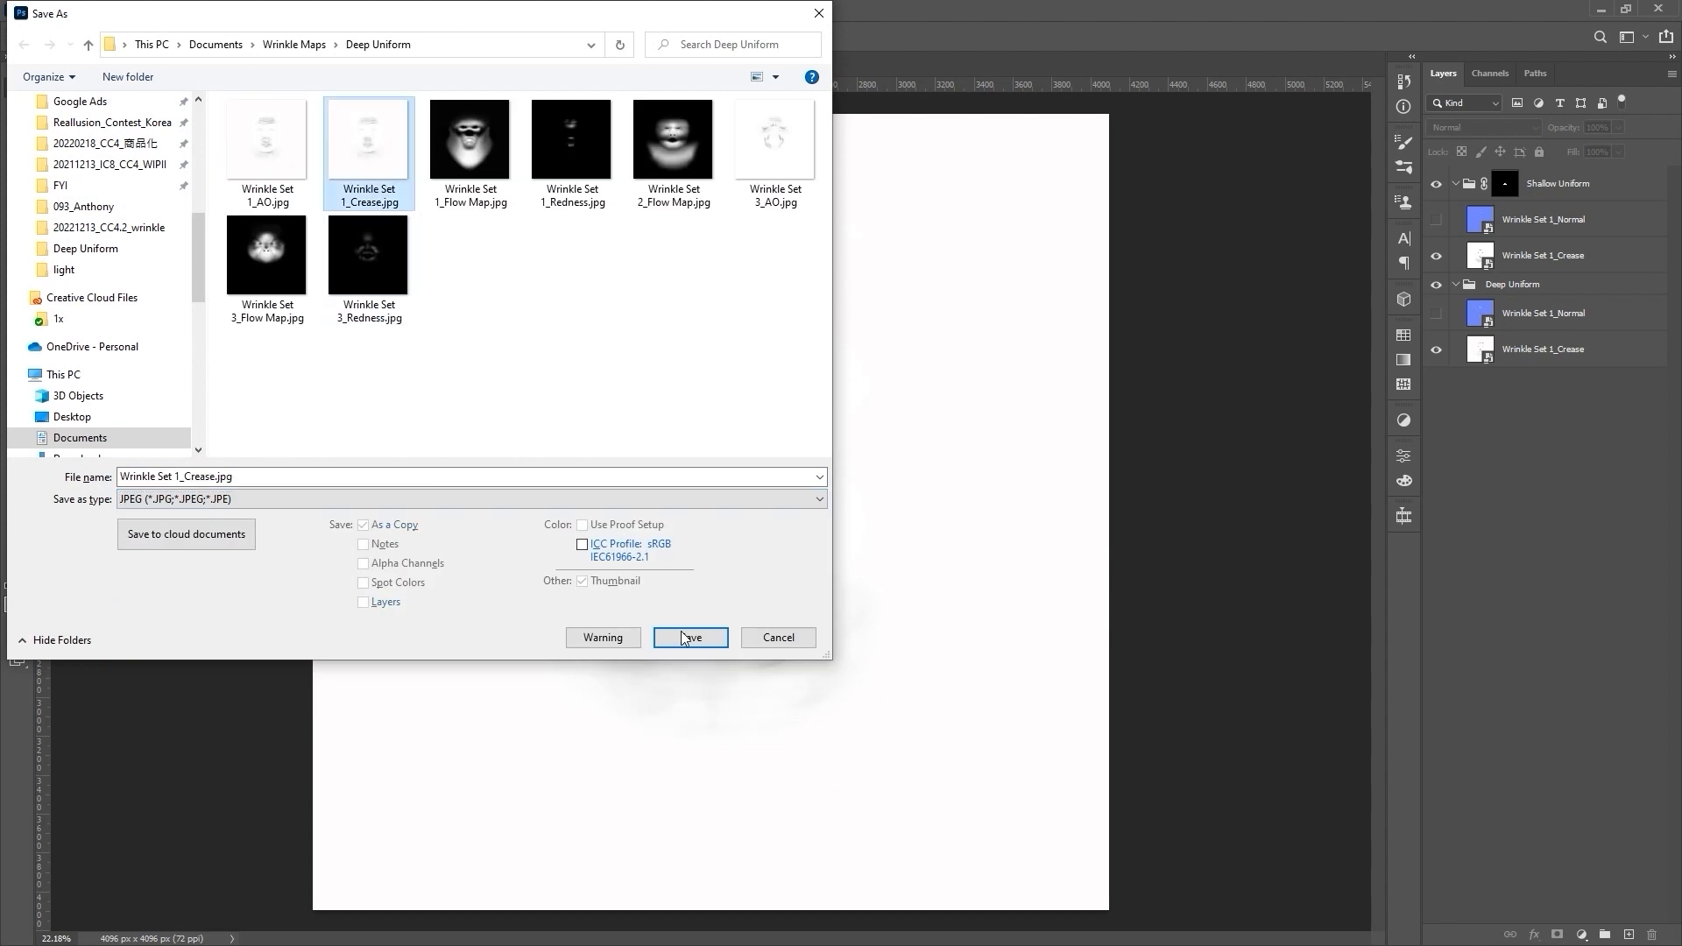
{"action": "left_click", "coordinate": [690, 638]}
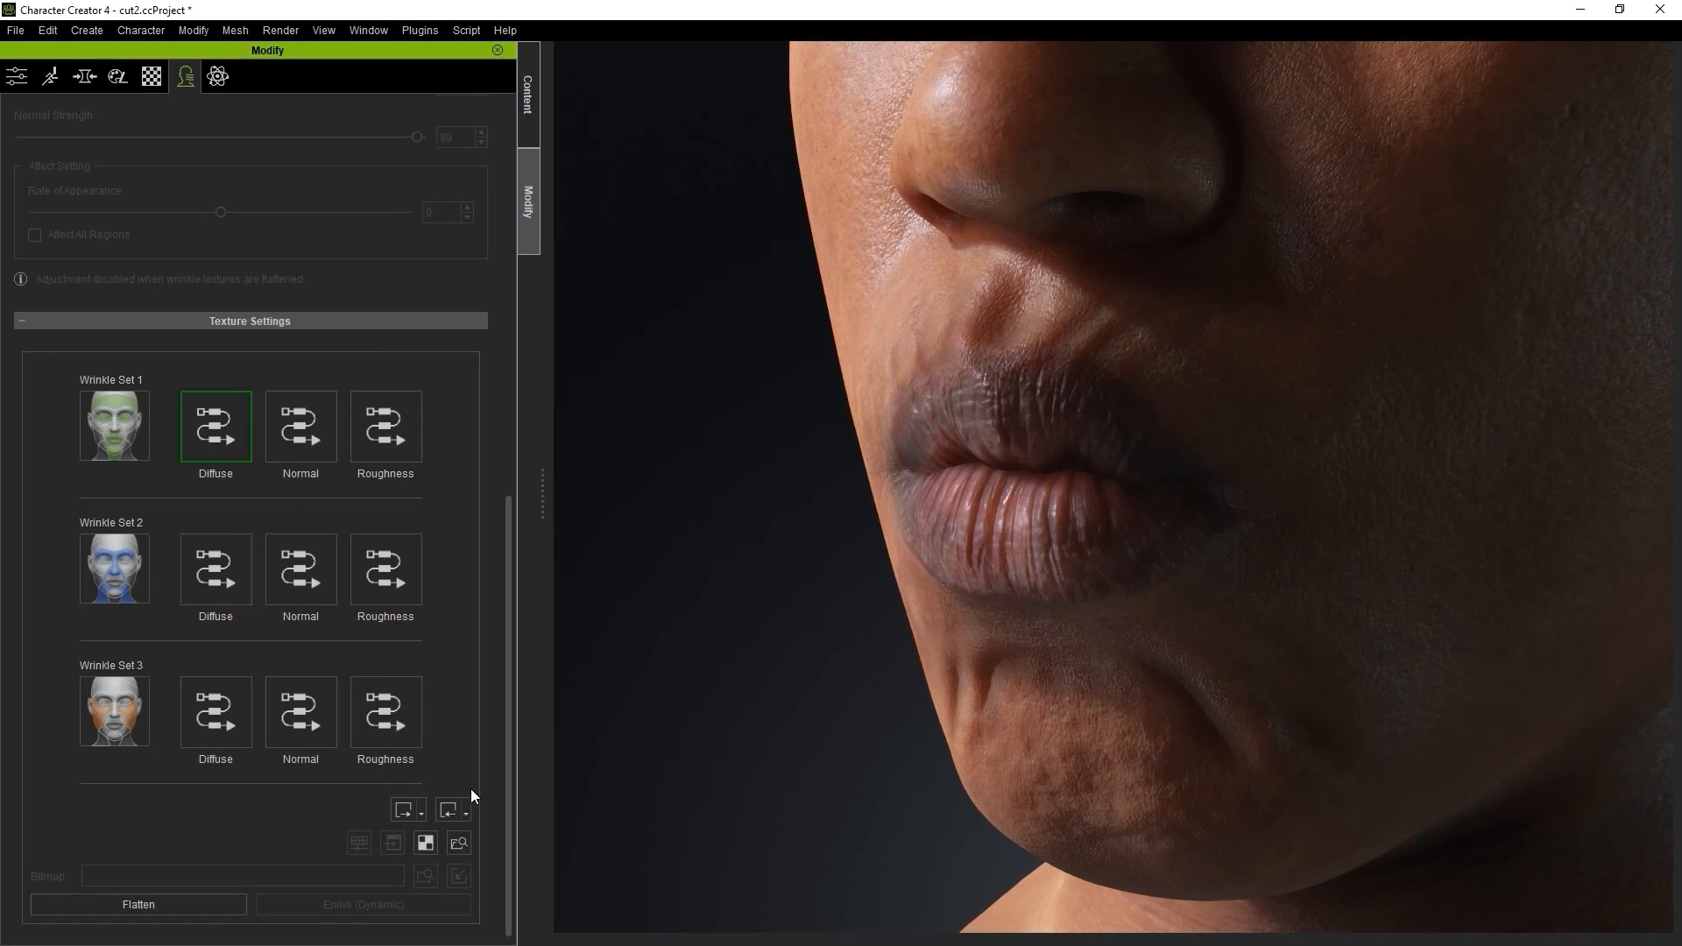
- Load the wrinkle textures from the edited Deep Uniform folder via Texture Settings
{"action": "left_click", "coordinate": [451, 810]}
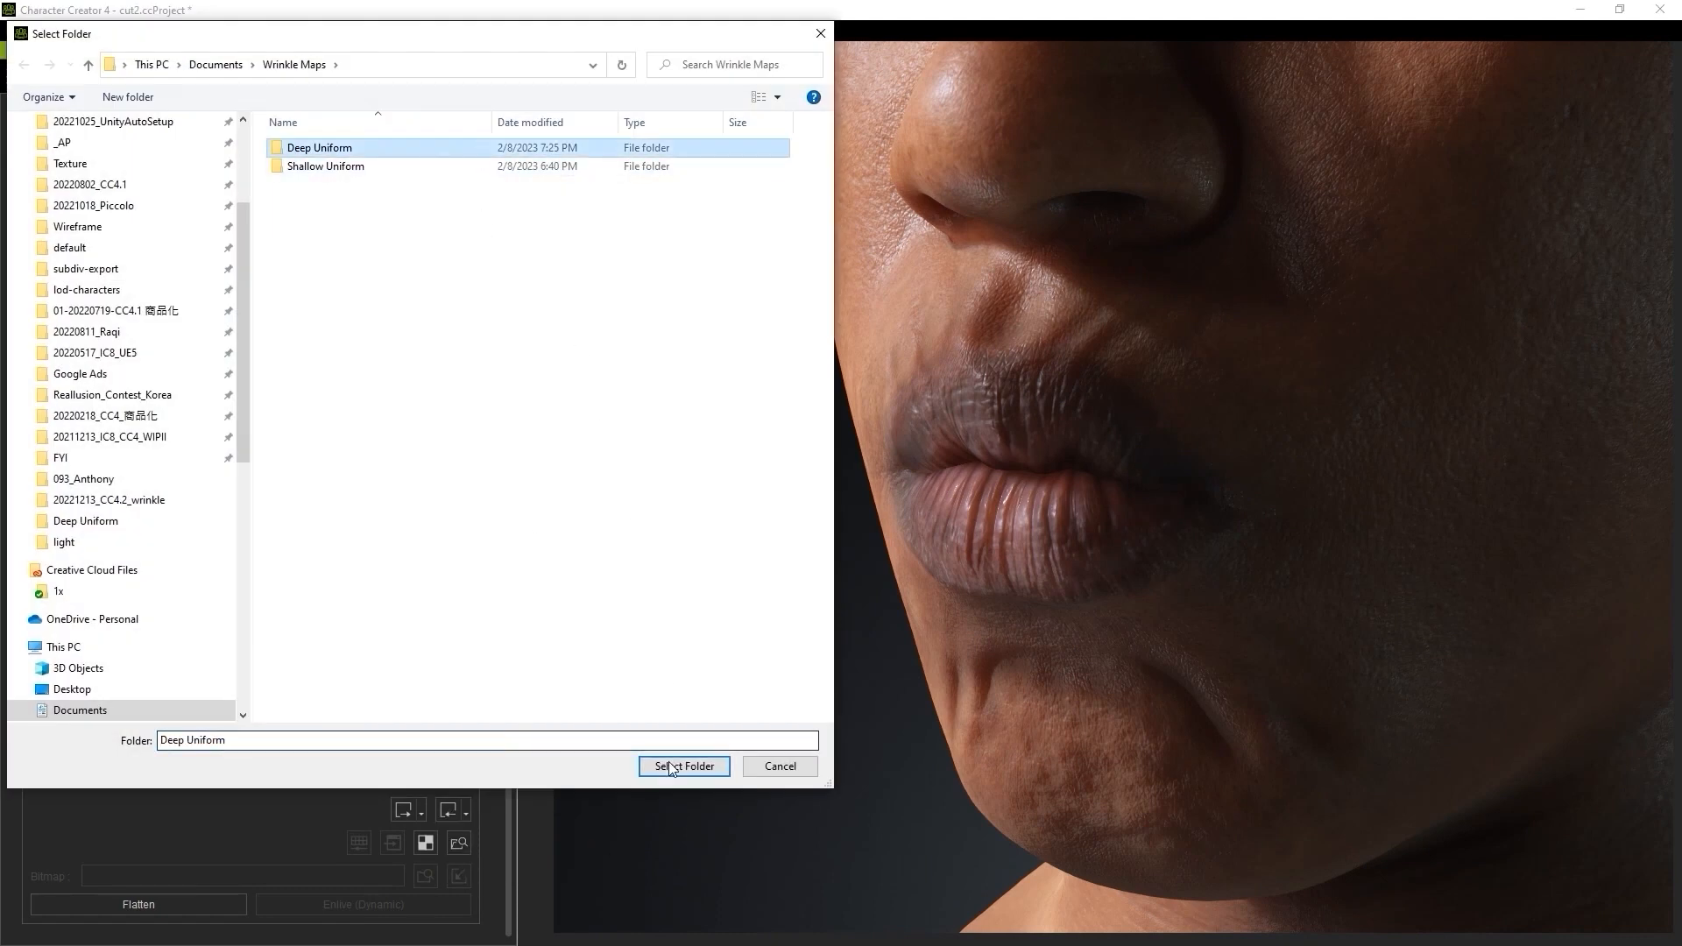
{"action": "left_click", "coordinate": [684, 771]}
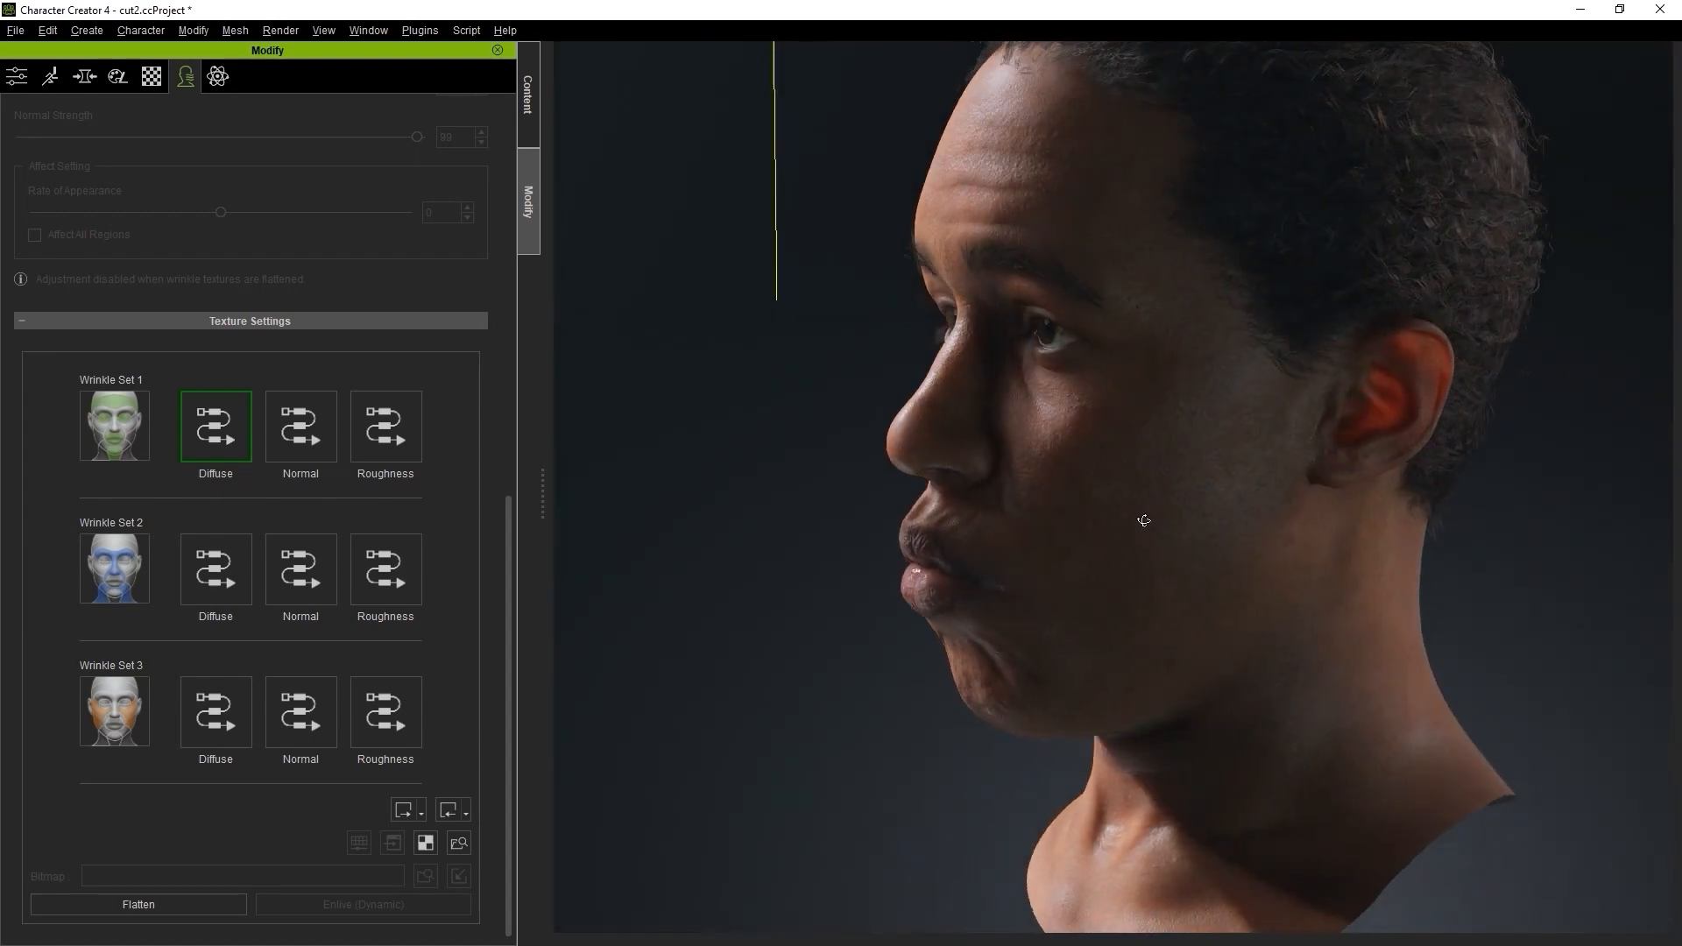
{"action": "left_click_drag", "start_coordinate": [1143, 521], "coordinate": [1476, 519]}
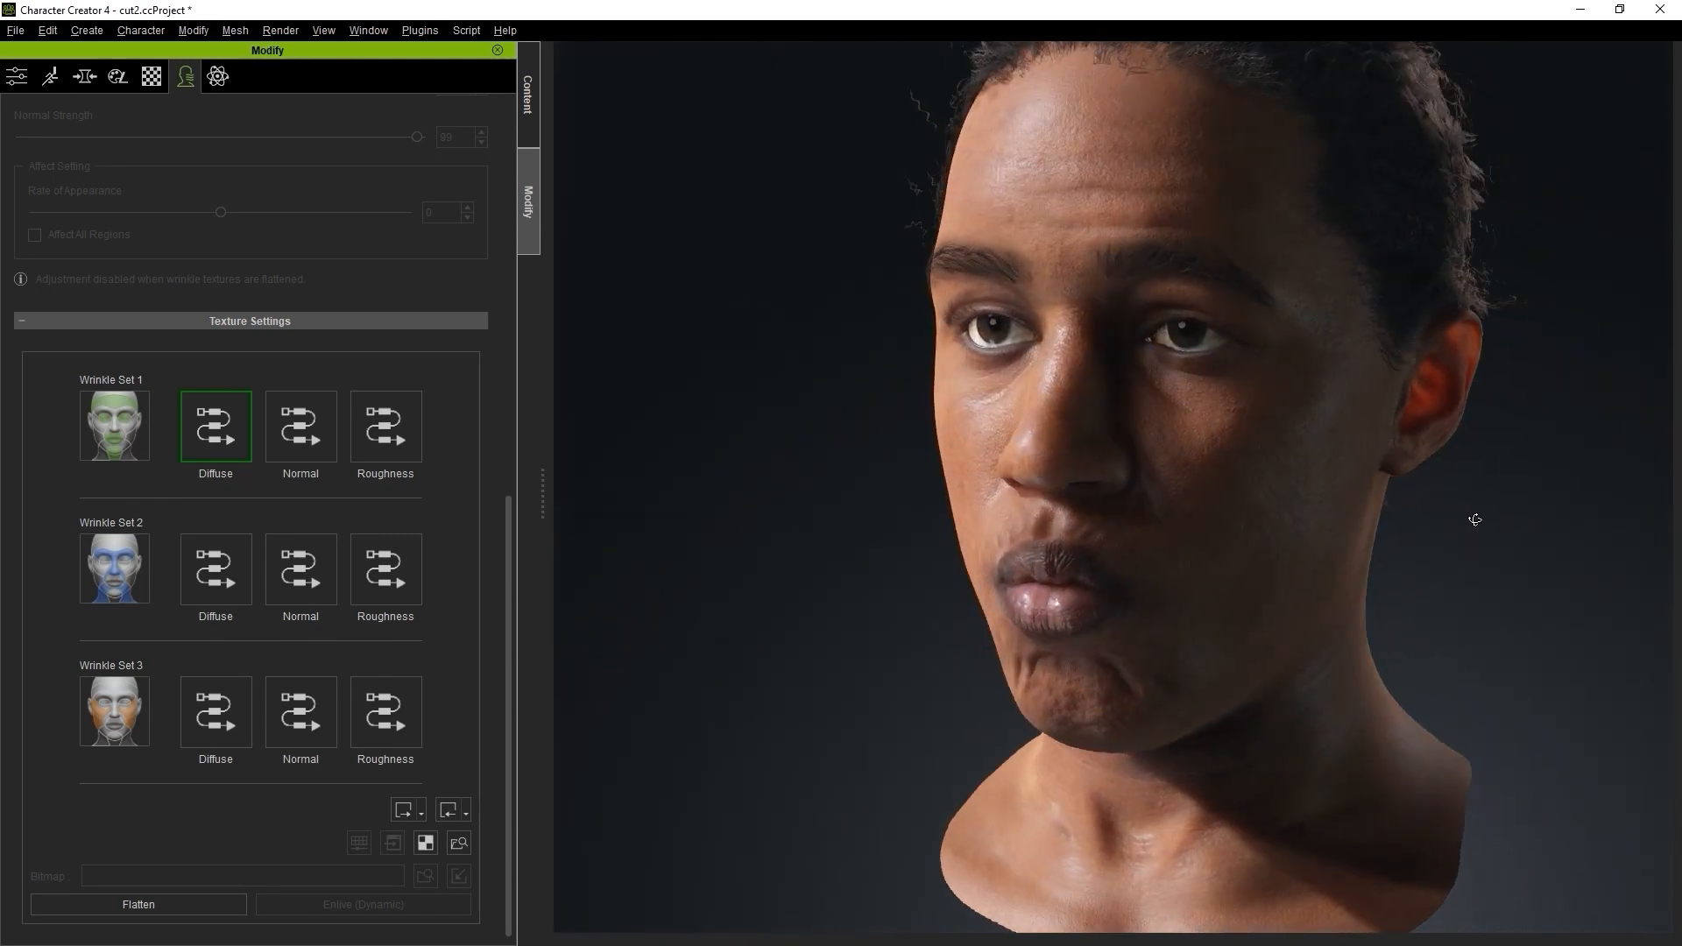